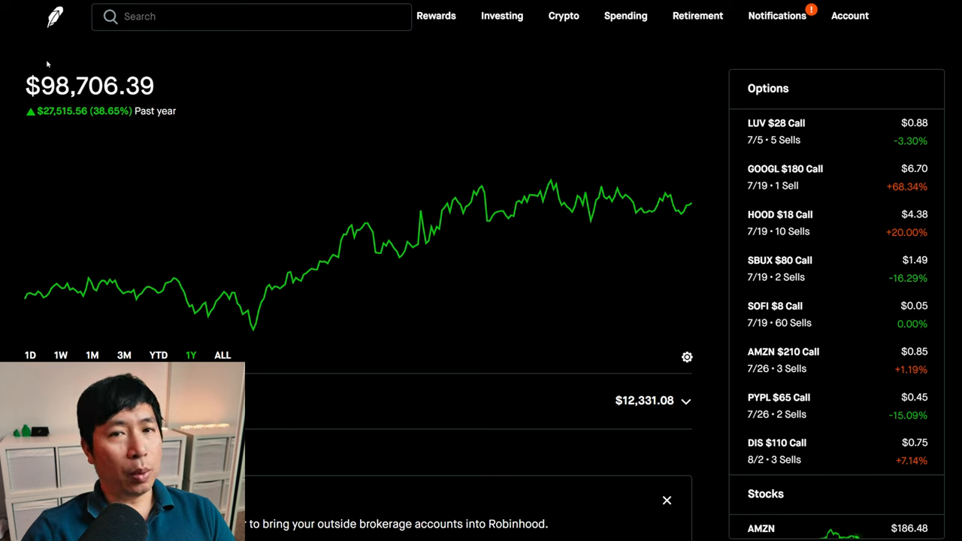
{"action": "mouse_move", "coordinate": [58, 68]}
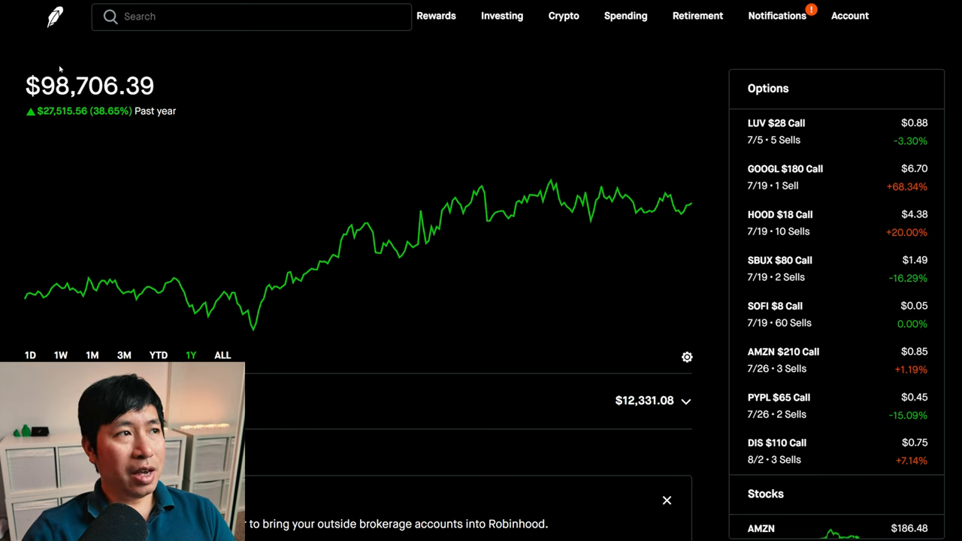
{"action": "mouse_move", "coordinate": [137, 68]}
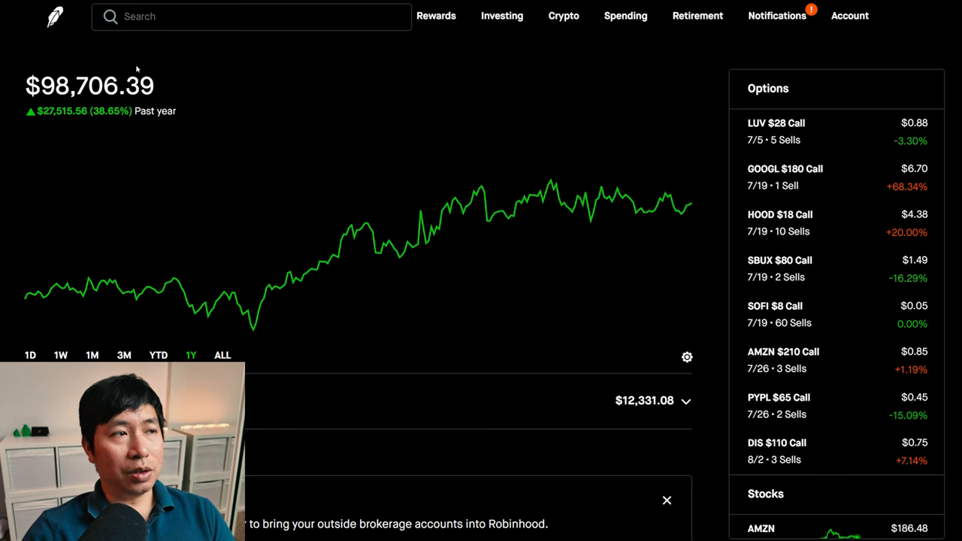
{"action": "mouse_move", "coordinate": [85, 138]}
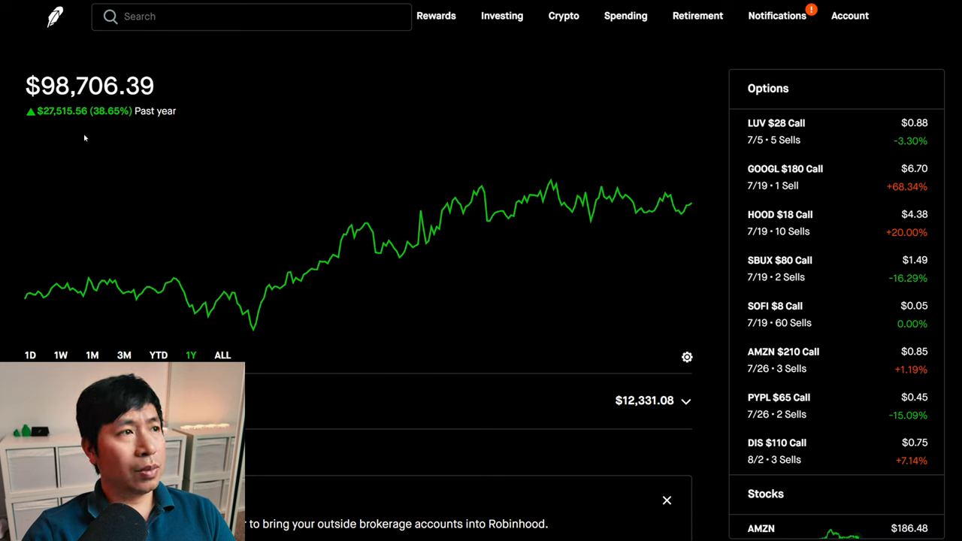
{"action": "mouse_move", "coordinate": [49, 124]}
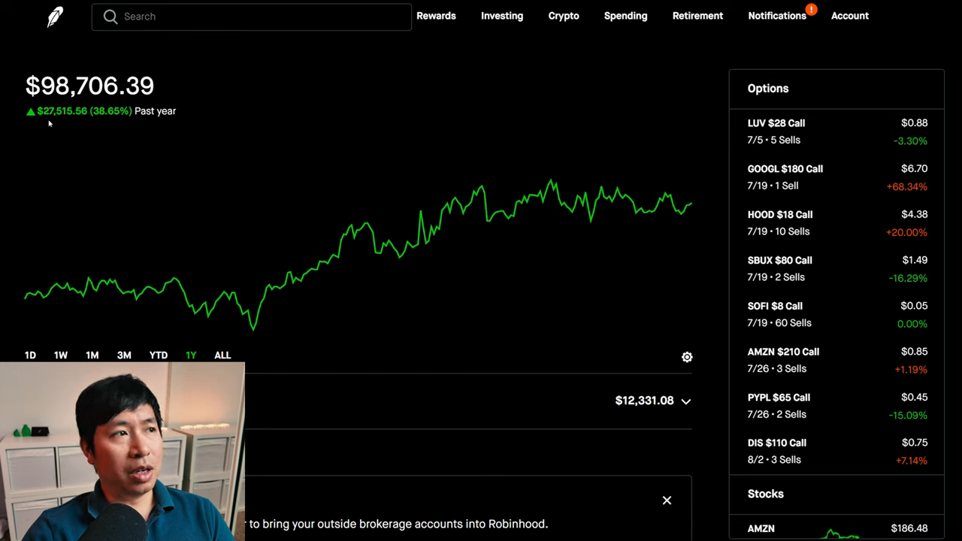
{"action": "mouse_move", "coordinate": [65, 123]}
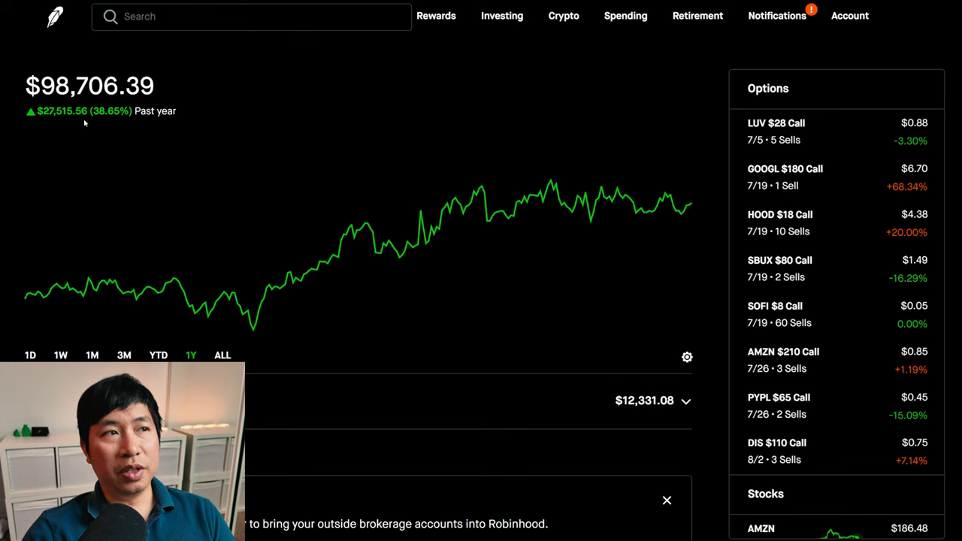
Switch the portfolio chart from 1Y to YTD and then to the 1D view
{"action": "left_click", "coordinate": [158, 355]}
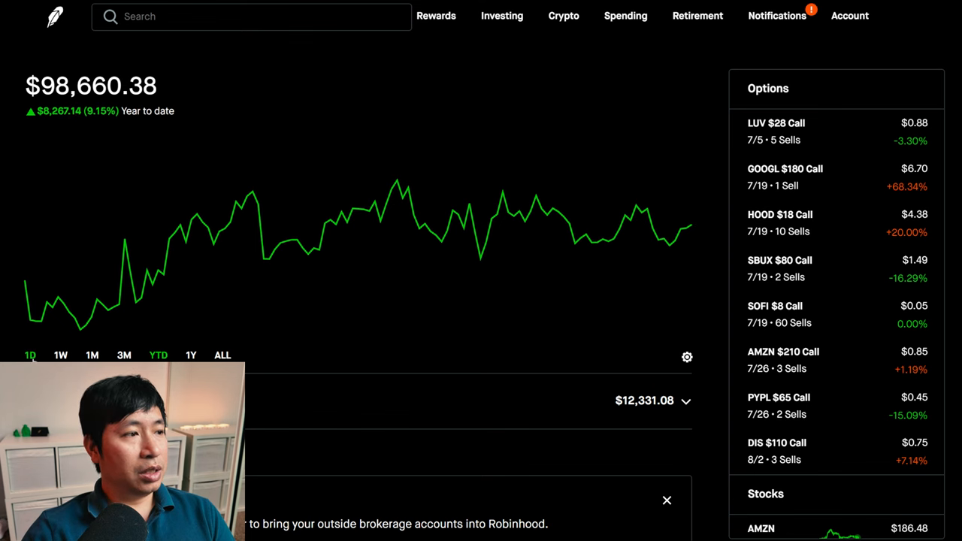
{"action": "left_click", "coordinate": [30, 355]}
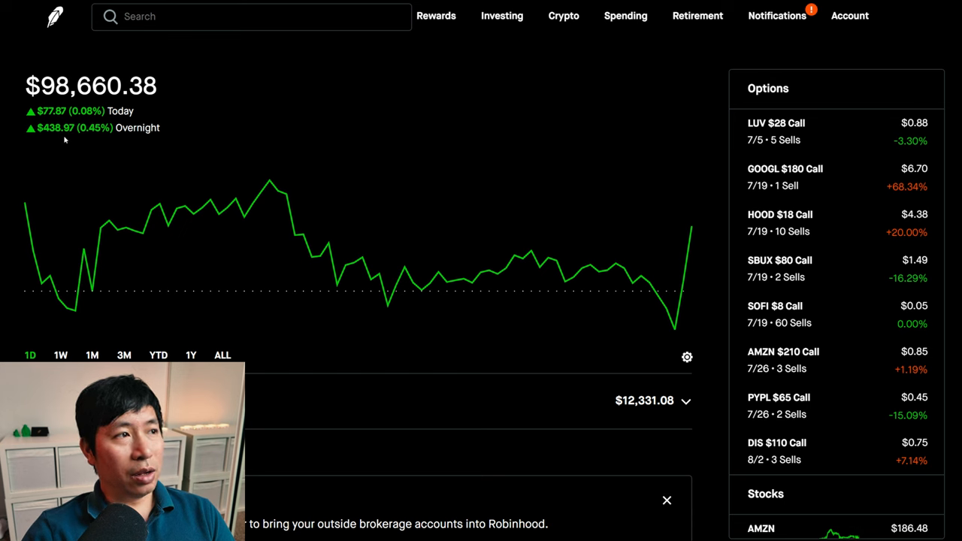
{"action": "mouse_move", "coordinate": [684, 135]}
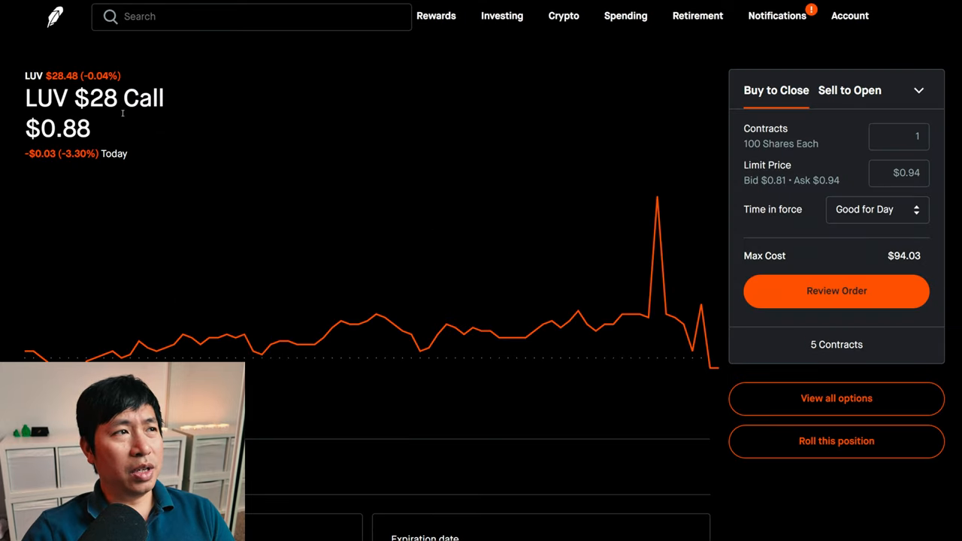
Scroll the LUV $28 Call page down to the Your position section with market value and 7/5 expiration
{"action": "scroll", "scroll_direction": "down", "scroll_amount": 3}
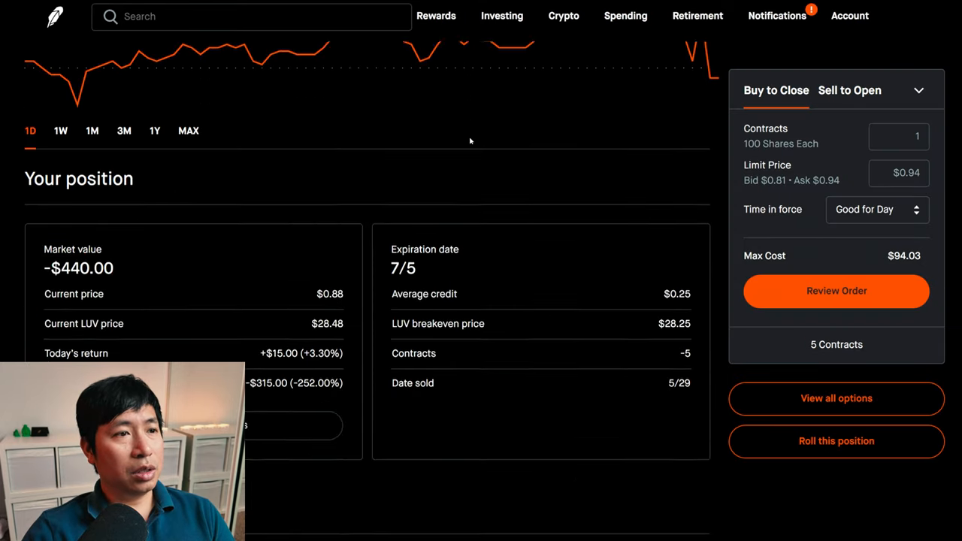
{"action": "scroll", "scroll_direction": "down", "scroll_amount": 3}
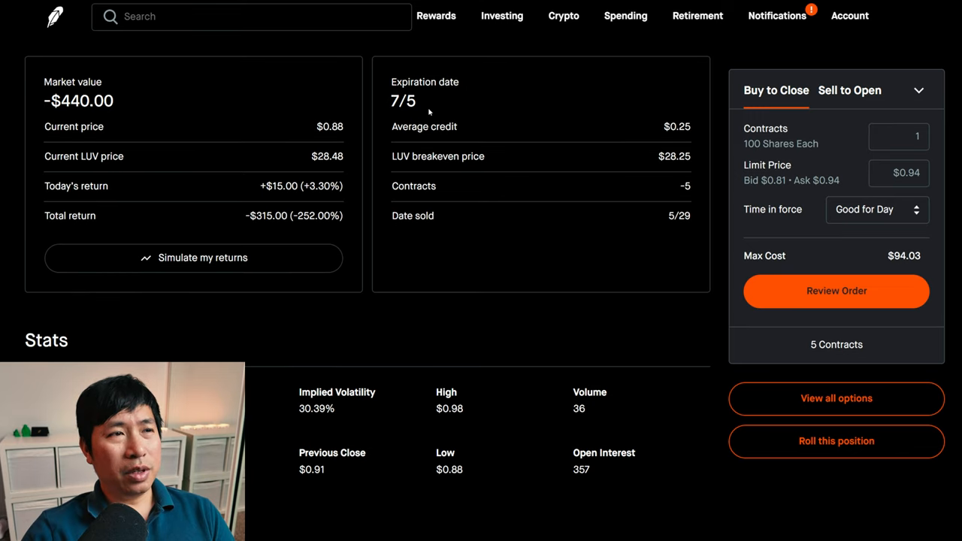
{"action": "mouse_move", "coordinate": [258, 227]}
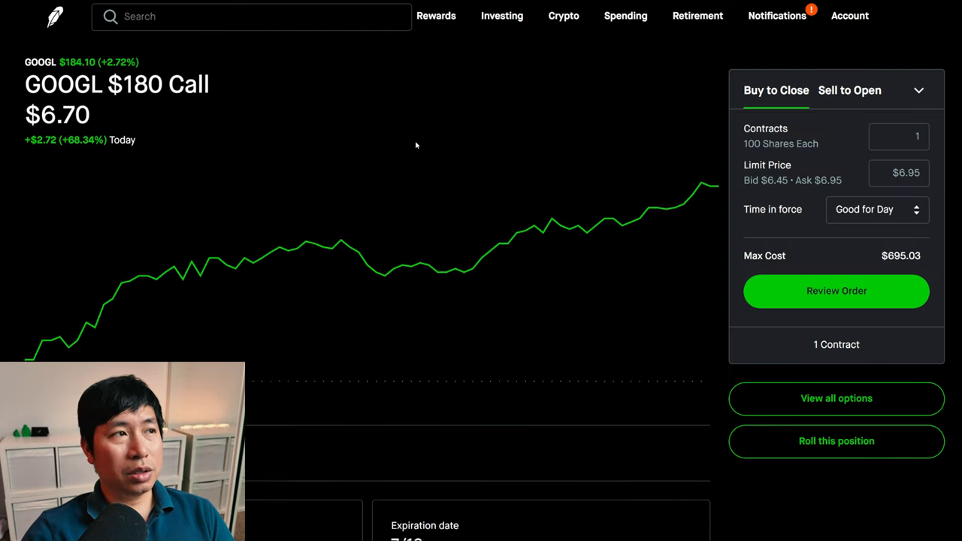
Scroll the GOOGL $180 Call page down to Your position and Stats showing the 7/19 expiration
{"action": "scroll", "scroll_direction": "down", "scroll_amount": 3}
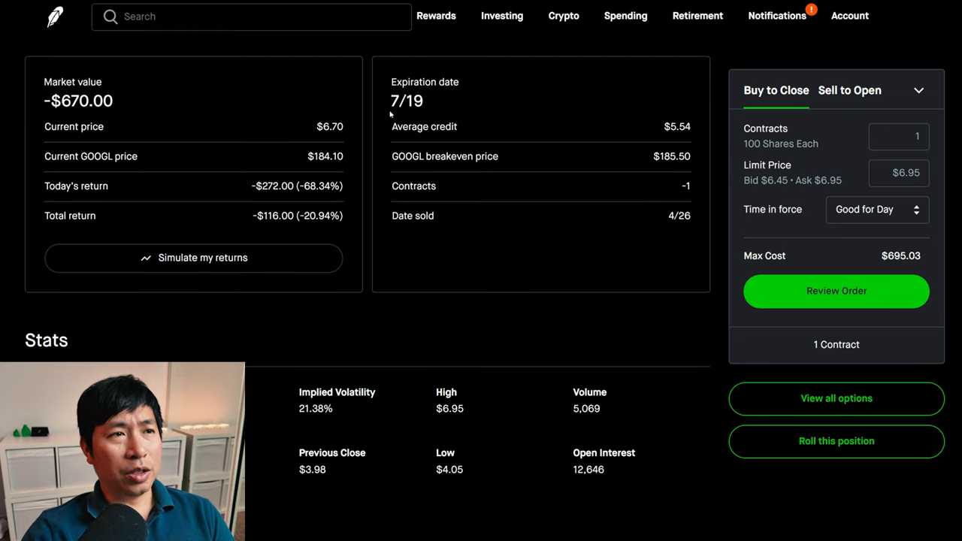
{"action": "mouse_move", "coordinate": [288, 232]}
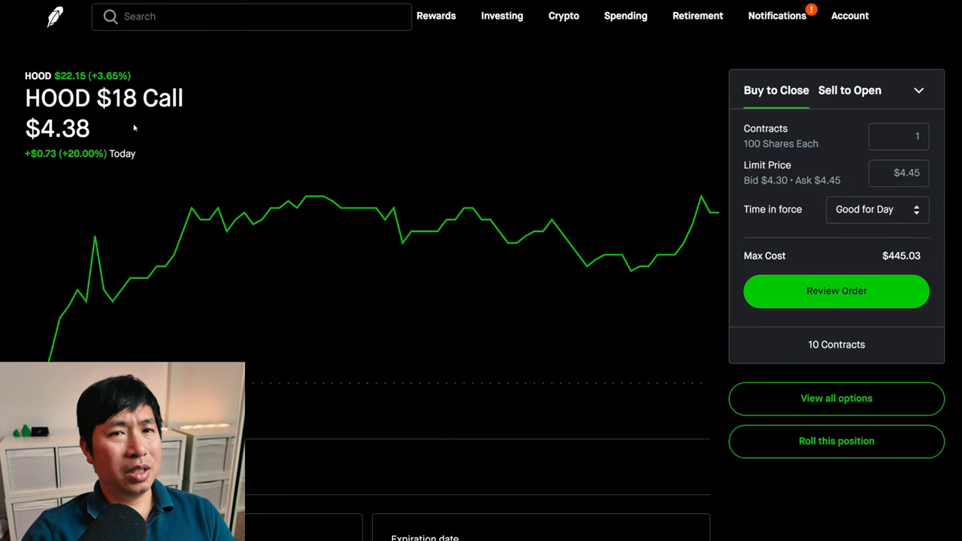
{"action": "mouse_move", "coordinate": [451, 191]}
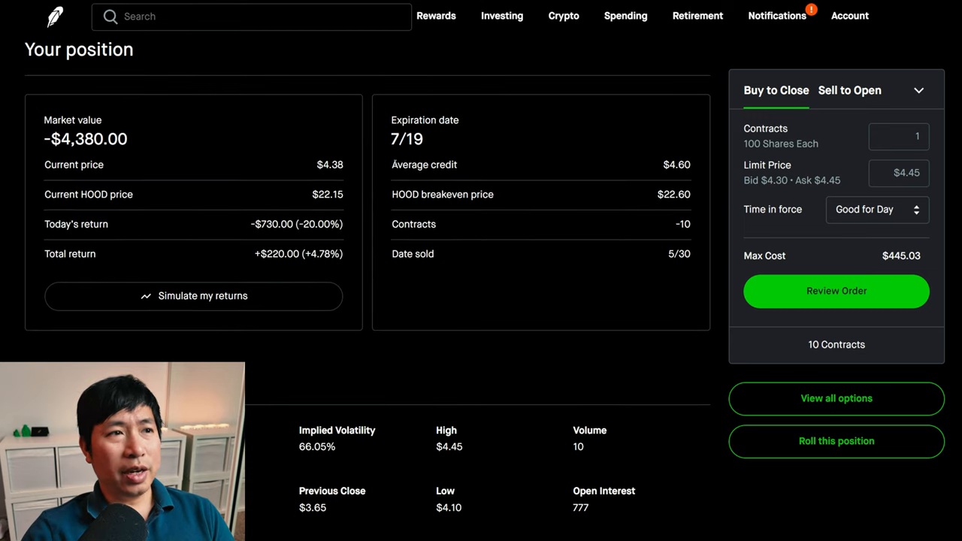
{"action": "mouse_move", "coordinate": [271, 265]}
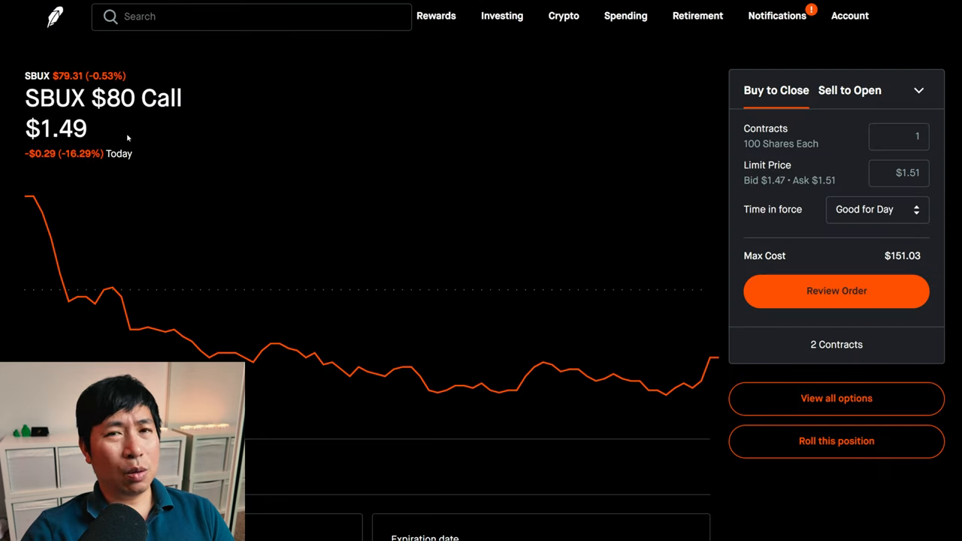
Scroll the SBUX $80 Call page to Your position: -$298 value, two contracts, +$520 return
{"action": "scroll", "scroll_direction": "down", "scroll_amount": 3}
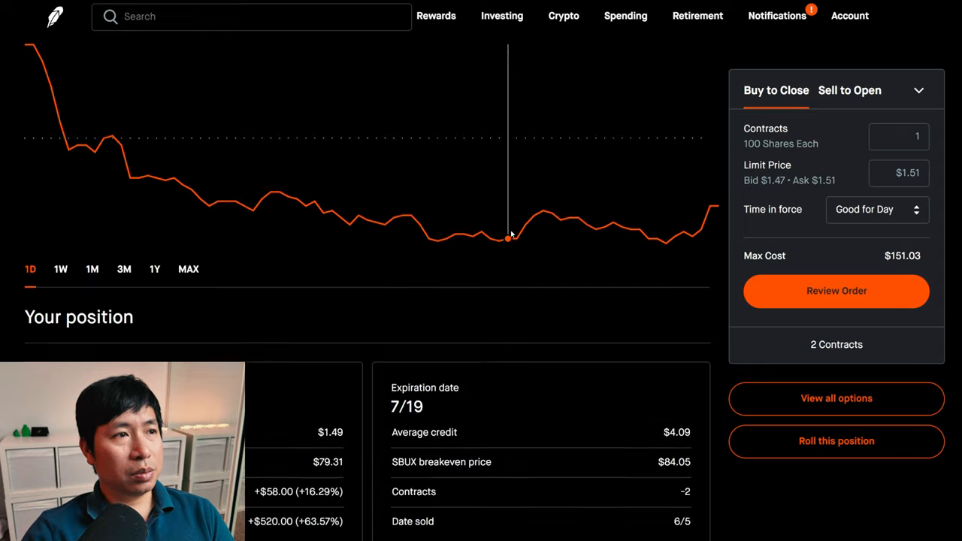
{"action": "scroll", "scroll_direction": "down", "scroll_amount": 3}
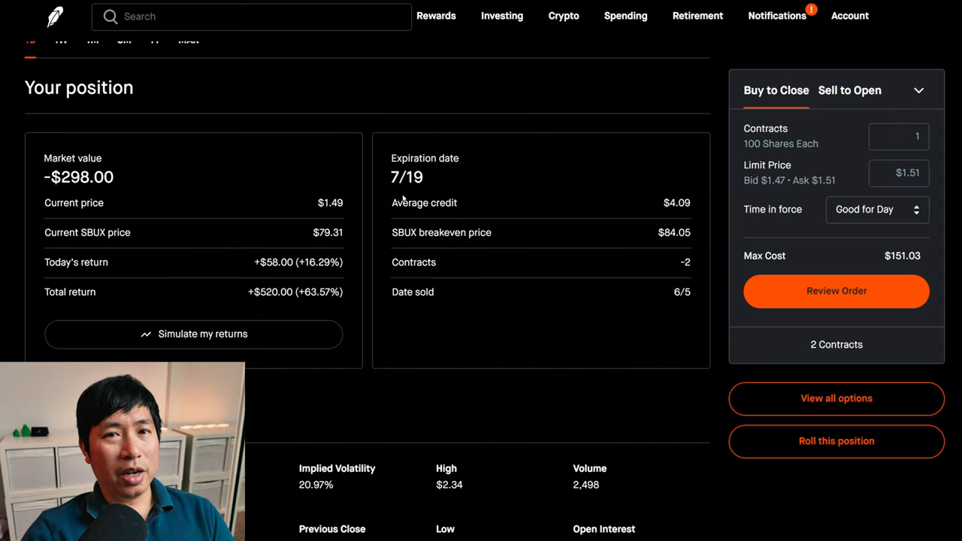
{"action": "mouse_move", "coordinate": [266, 308]}
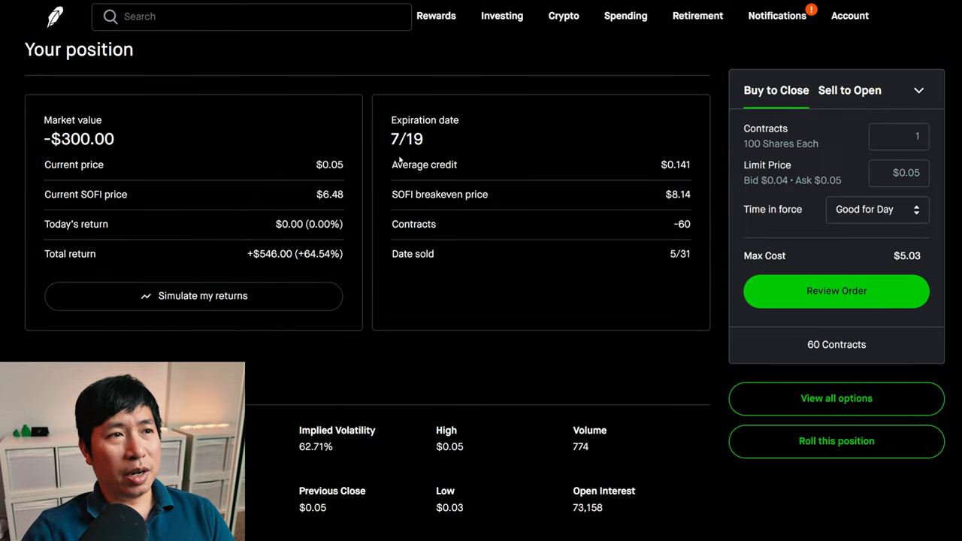
{"action": "mouse_move", "coordinate": [285, 278]}
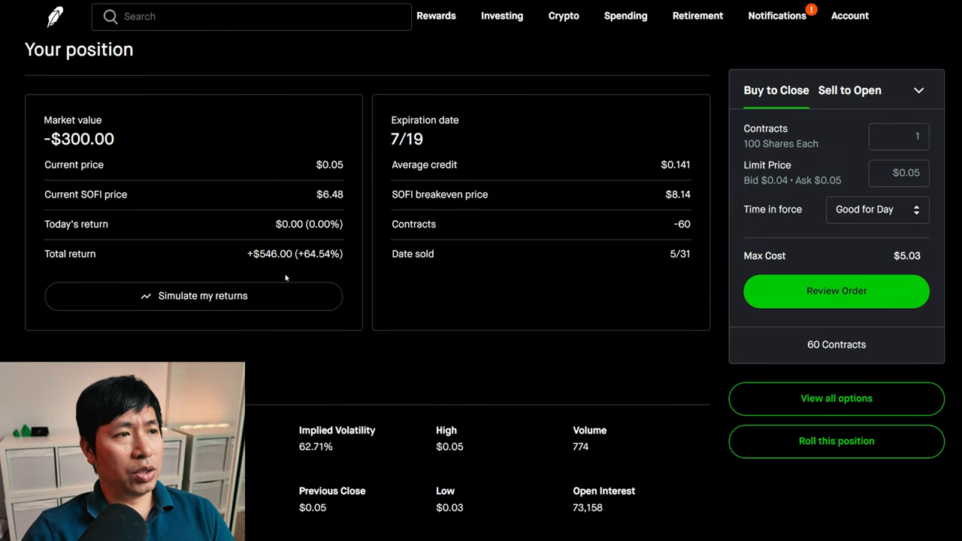
{"action": "mouse_move", "coordinate": [276, 276]}
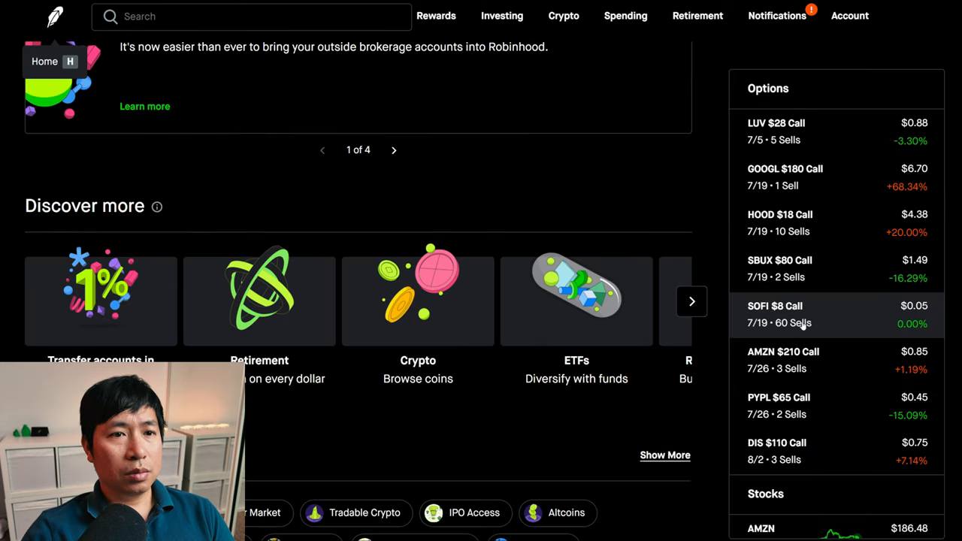
Bring up the AMZN $210 Call and its position: -$255 value, 7/26 expiration, three contracts
{"action": "left_click", "coordinate": [784, 352]}
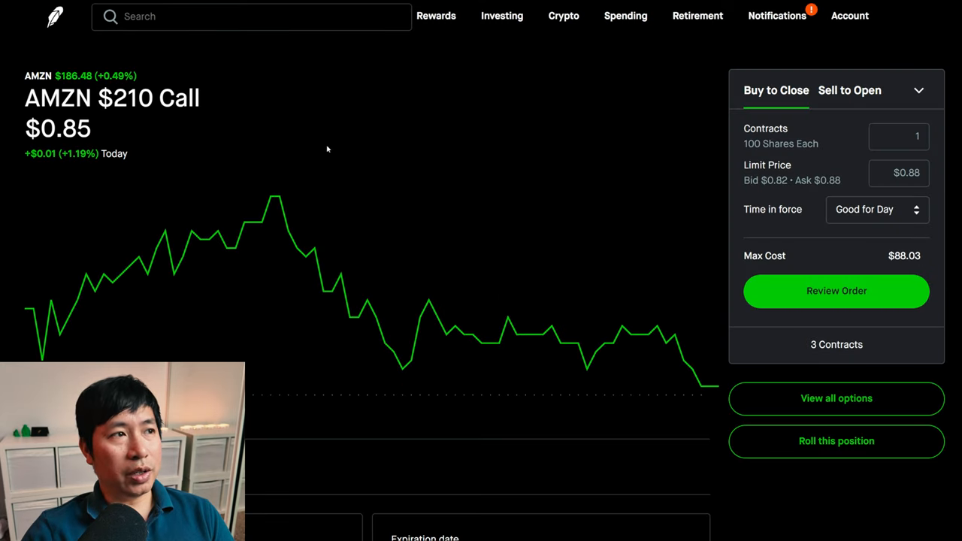
{"action": "scroll", "scroll_direction": "down", "scroll_amount": 3}
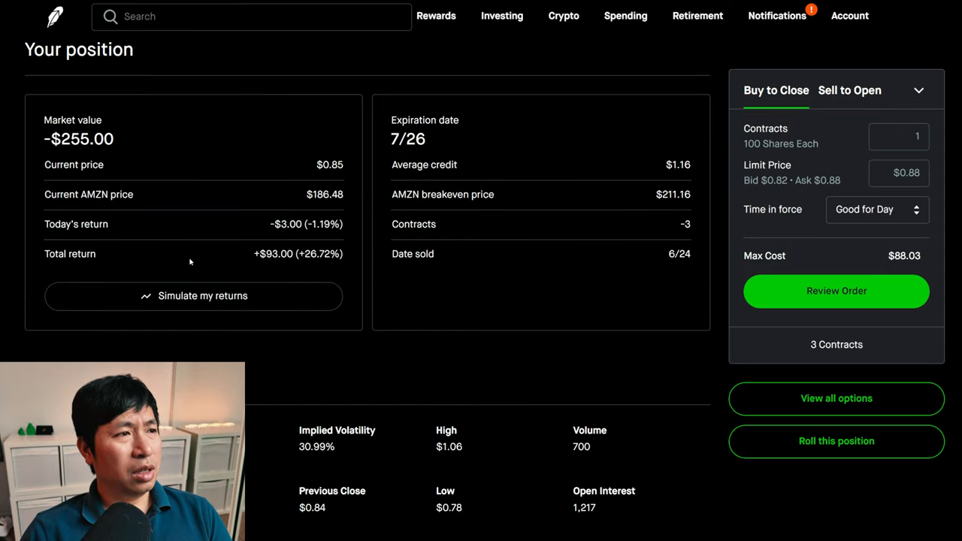
{"action": "mouse_move", "coordinate": [277, 267]}
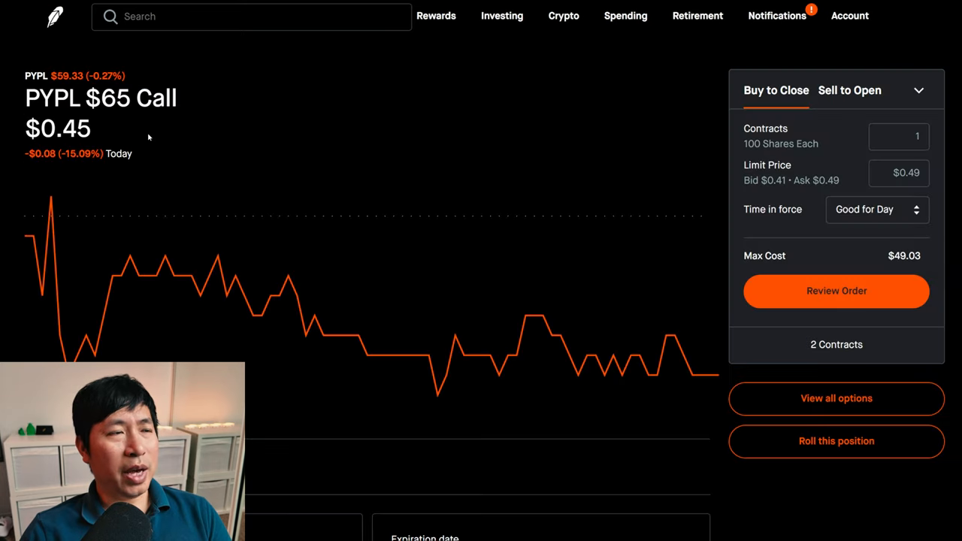
Scroll the PYPL $65 Call page to Your position: -$90 value, 7/26 expiration, two contracts
{"action": "scroll", "scroll_direction": "down", "scroll_amount": 3}
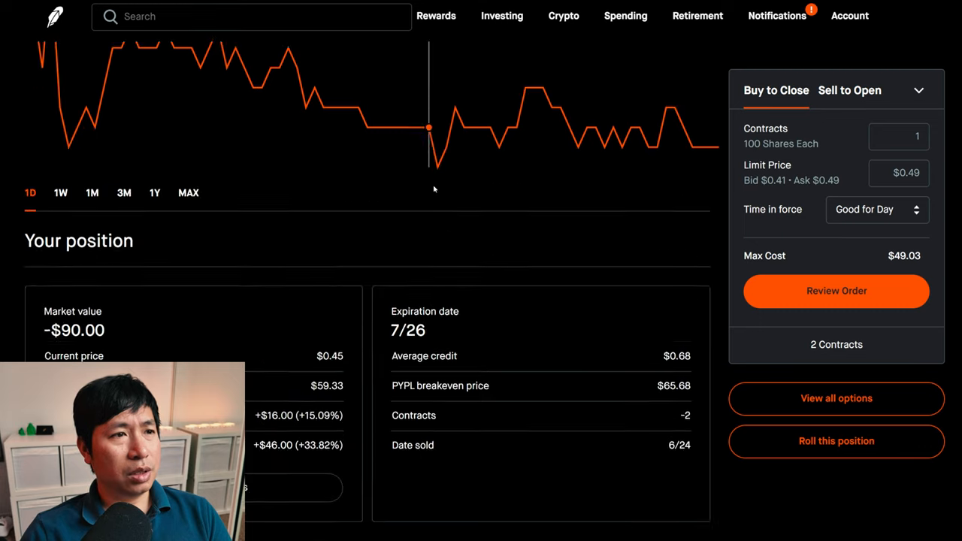
{"action": "scroll", "scroll_direction": "down", "scroll_amount": 3}
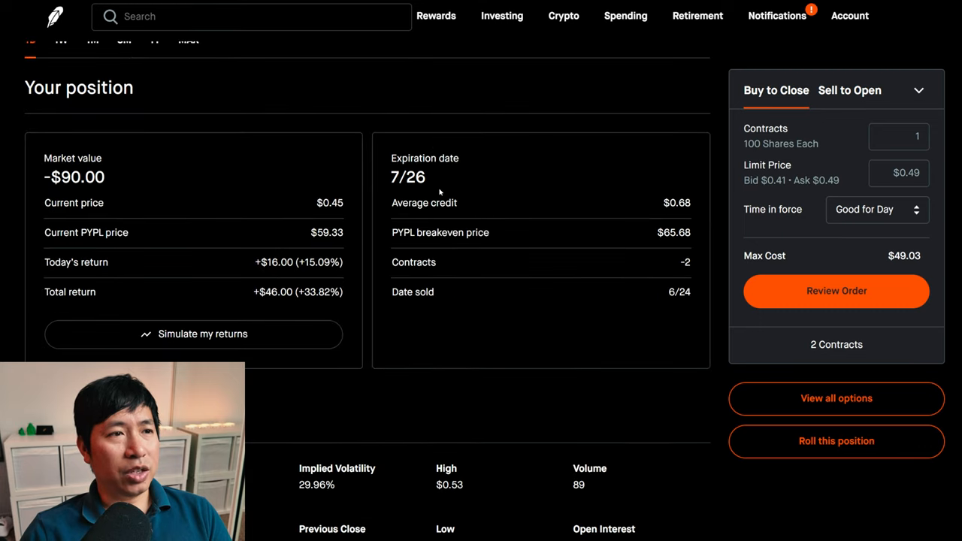
{"action": "mouse_move", "coordinate": [273, 306]}
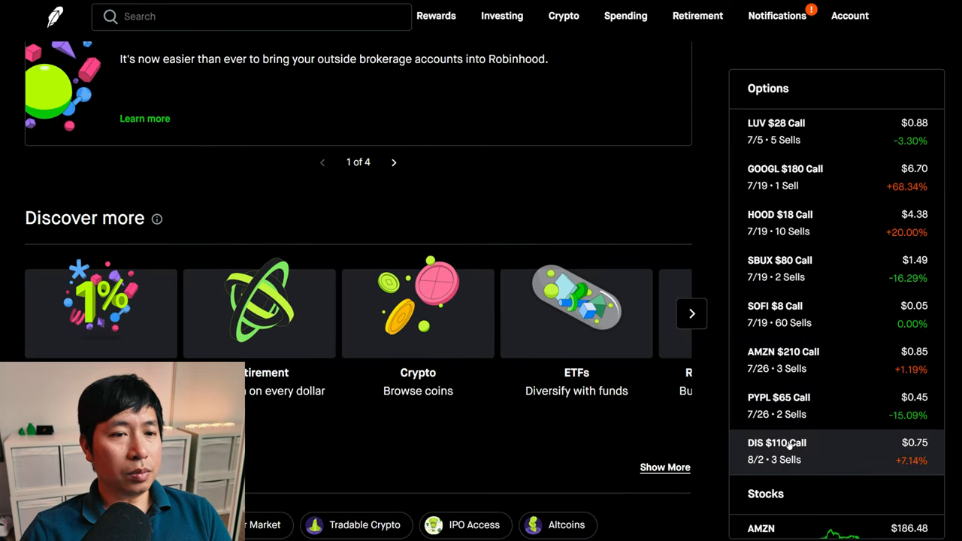
Bring up the DIS $110 Call detail page at $0.75, up 7.14%, with three contracts
{"action": "left_click", "coordinate": [777, 443]}
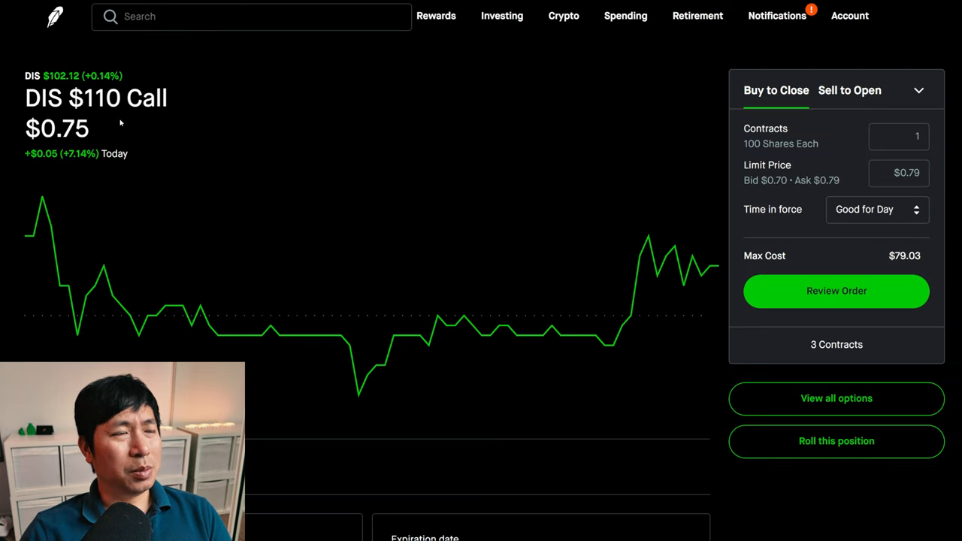
{"action": "mouse_move", "coordinate": [372, 151]}
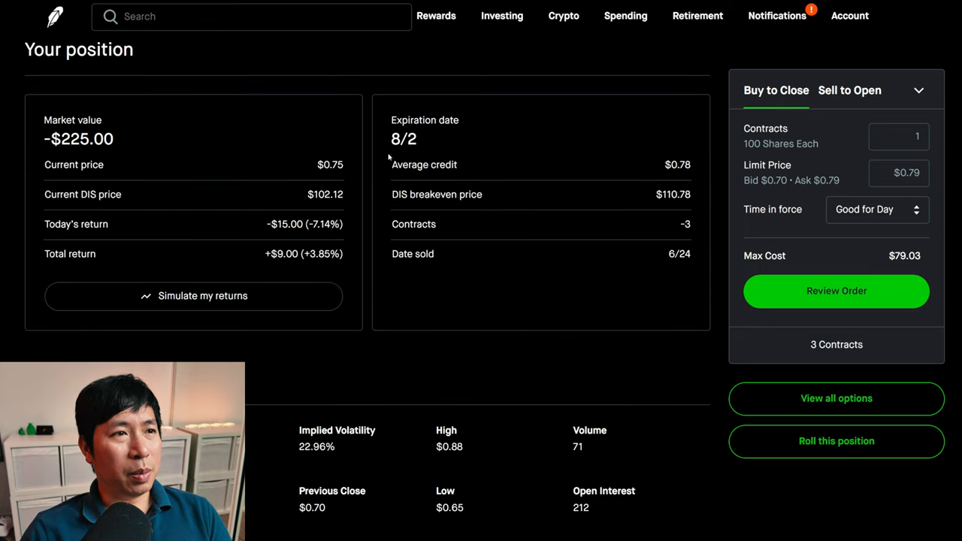
{"action": "mouse_move", "coordinate": [334, 272]}
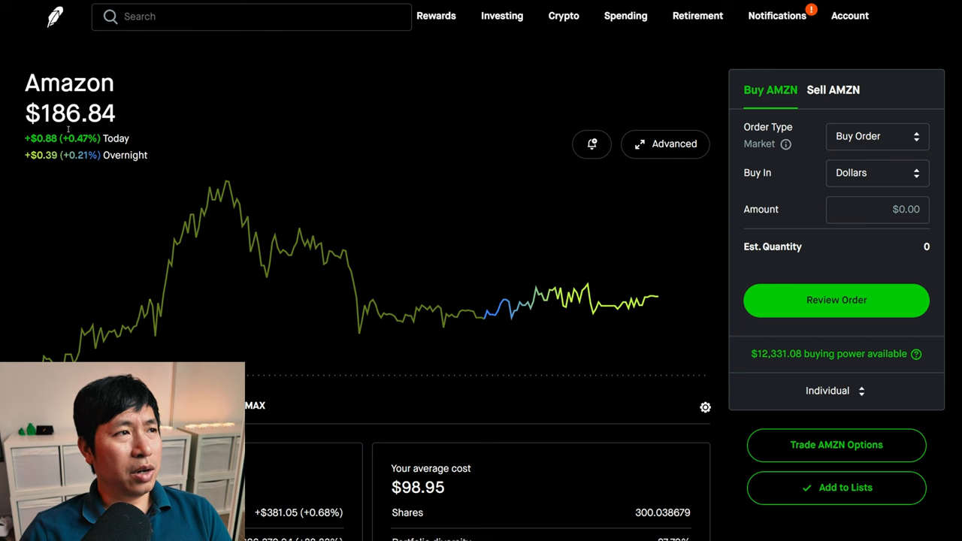
Scroll the Amazon page to the 300-share, $56,059.23 market value and the AMZN options strategy
{"action": "scroll", "scroll_direction": "down", "scroll_amount": 3}
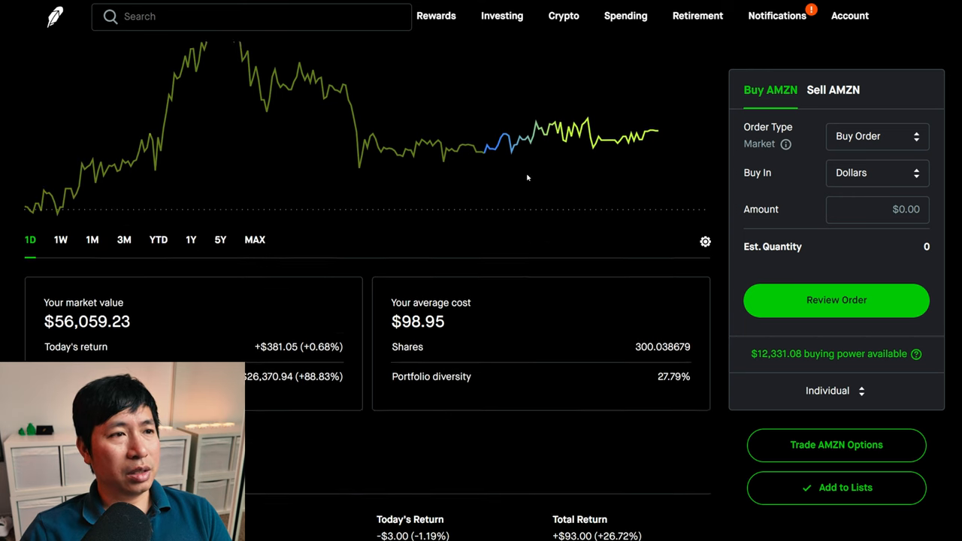
{"action": "scroll", "scroll_direction": "down", "scroll_amount": 3}
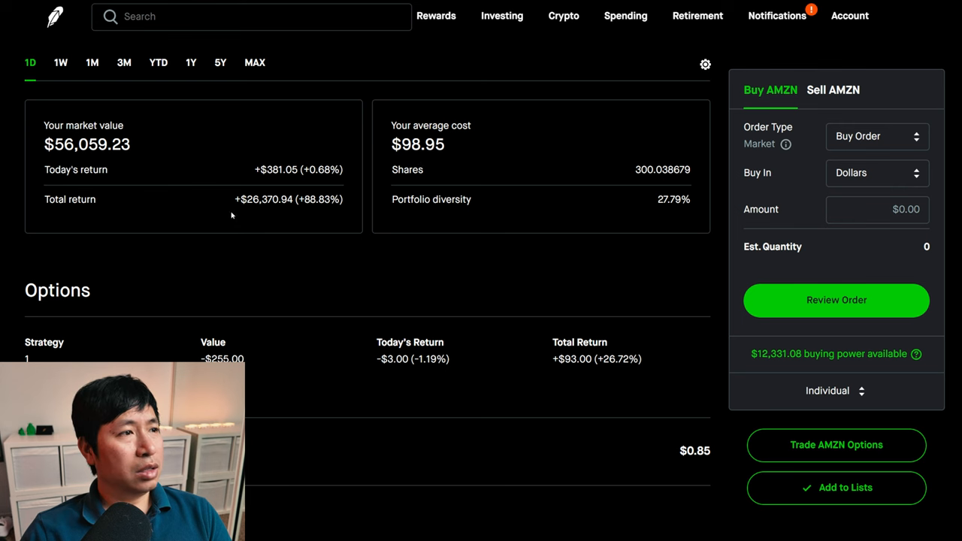
{"action": "mouse_move", "coordinate": [267, 215]}
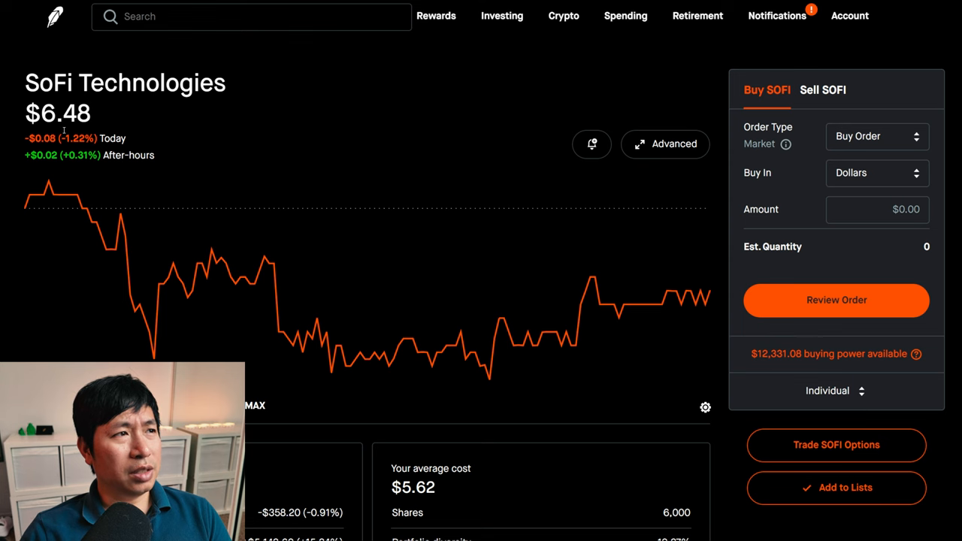
Scroll the SoFi page to the 6,000-share, $38,881.80 position and the SOFI options strategy
{"action": "scroll", "scroll_direction": "down", "scroll_amount": 3}
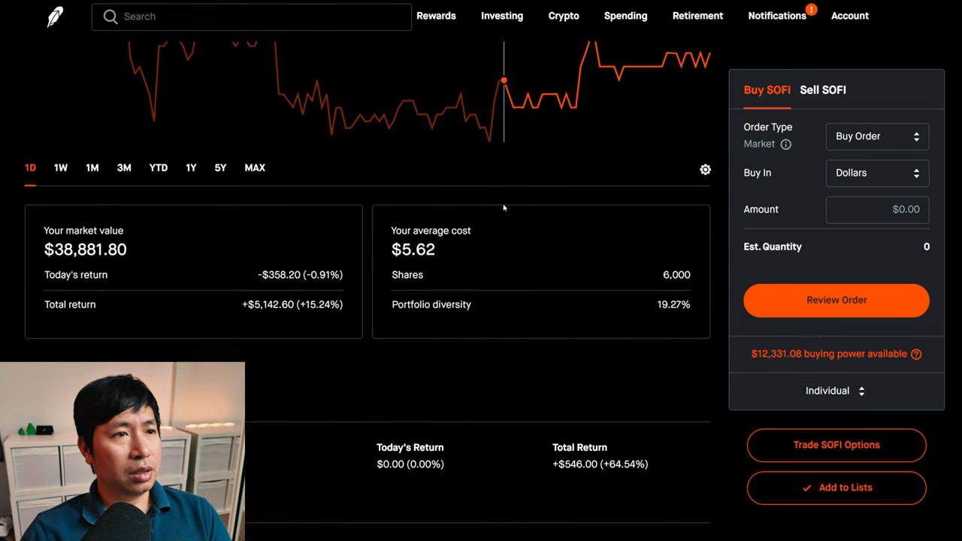
{"action": "scroll", "scroll_direction": "down", "scroll_amount": 3}
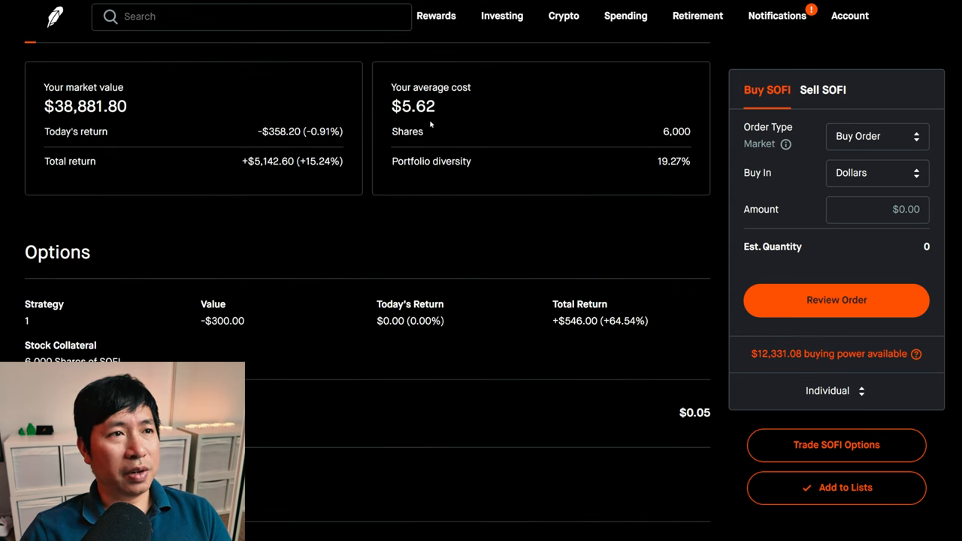
{"action": "mouse_move", "coordinate": [117, 162]}
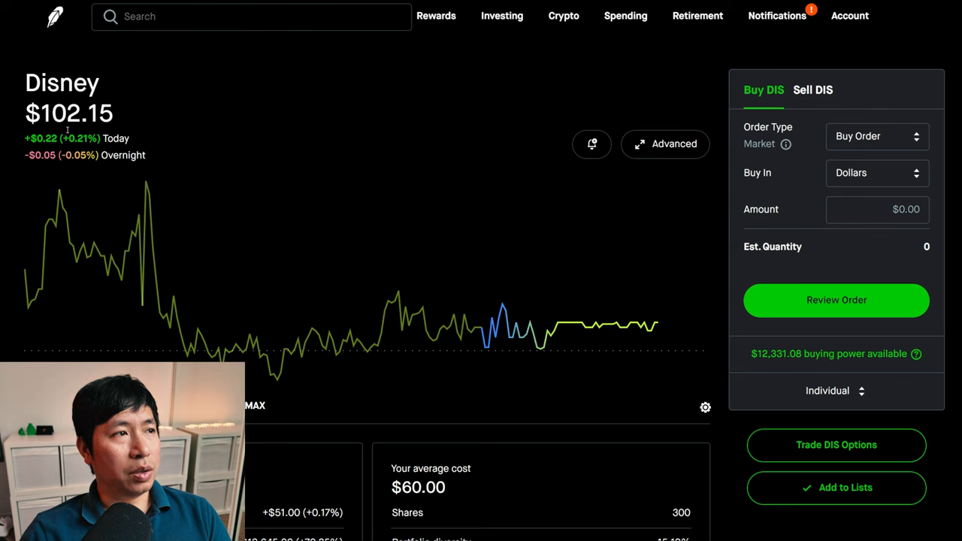
Scroll the Disney page to the 300-share, $30,645 position and the DIS covered-call strategy
{"action": "scroll", "scroll_direction": "down", "scroll_amount": 3}
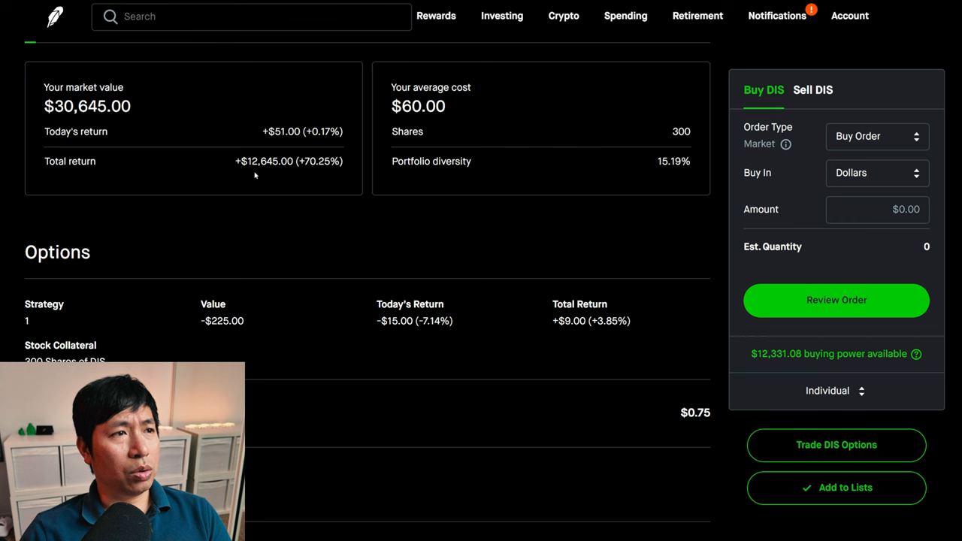
{"action": "mouse_move", "coordinate": [267, 175]}
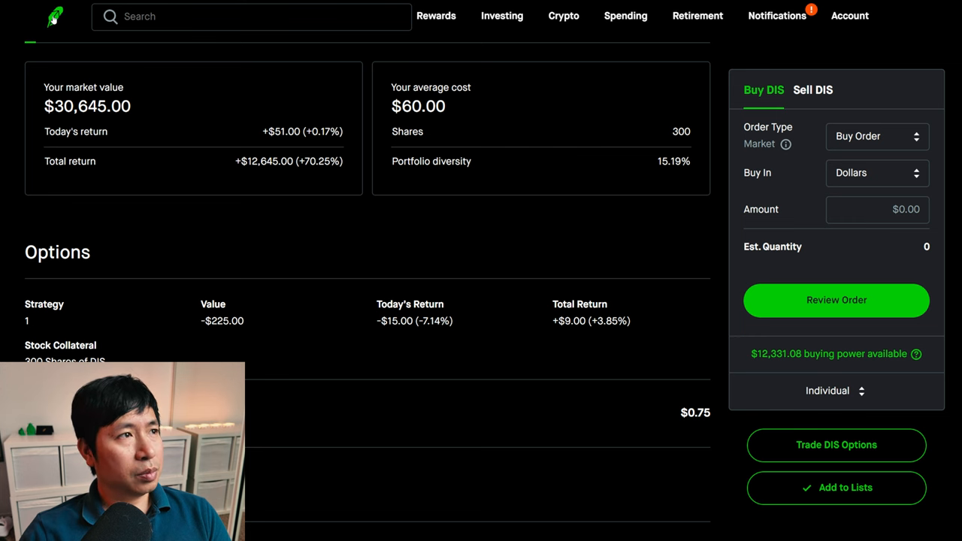
{"action": "scroll", "scroll_direction": "down", "scroll_amount": 3}
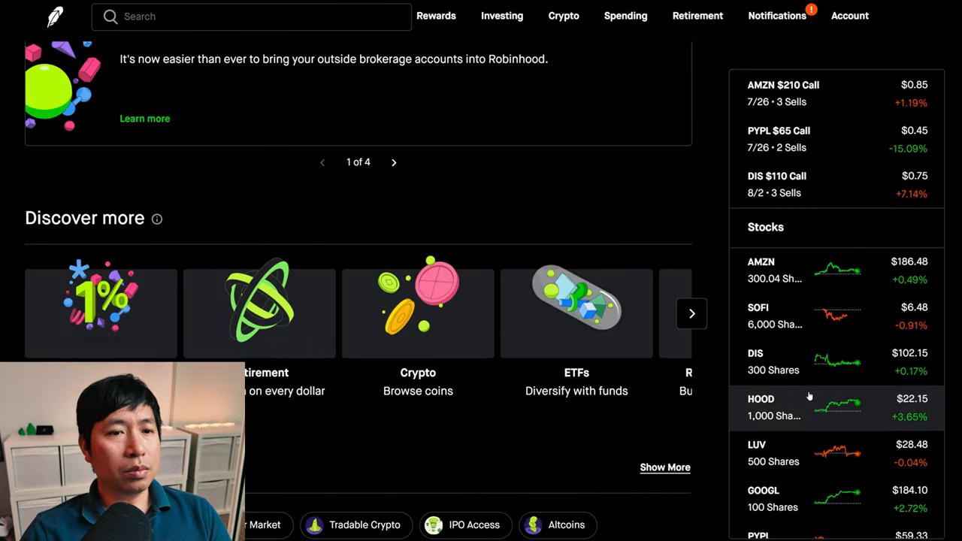
Open HOOD from the Stocks sidebar and scroll to its 1,000 shares worth $22,400 and Options
{"action": "left_click", "coordinate": [774, 408]}
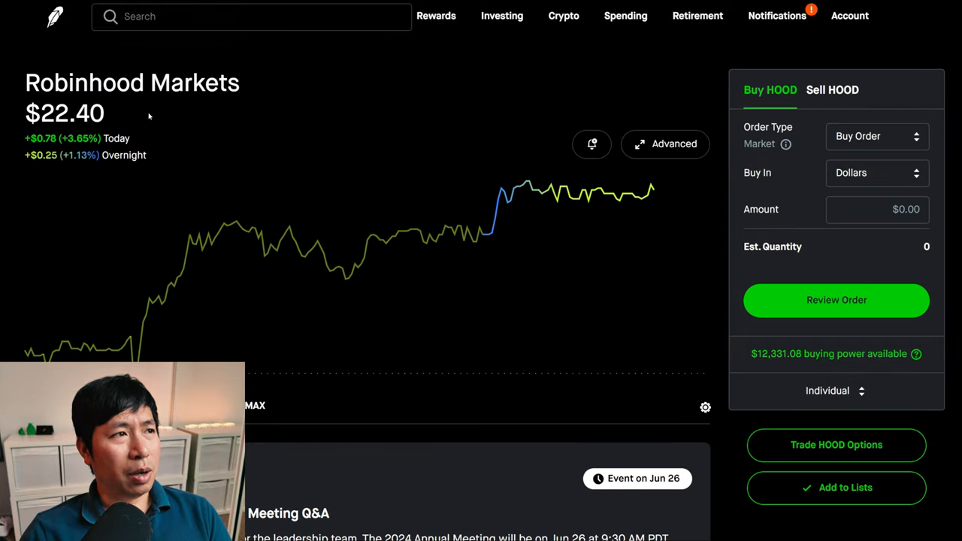
{"action": "mouse_move", "coordinate": [391, 160]}
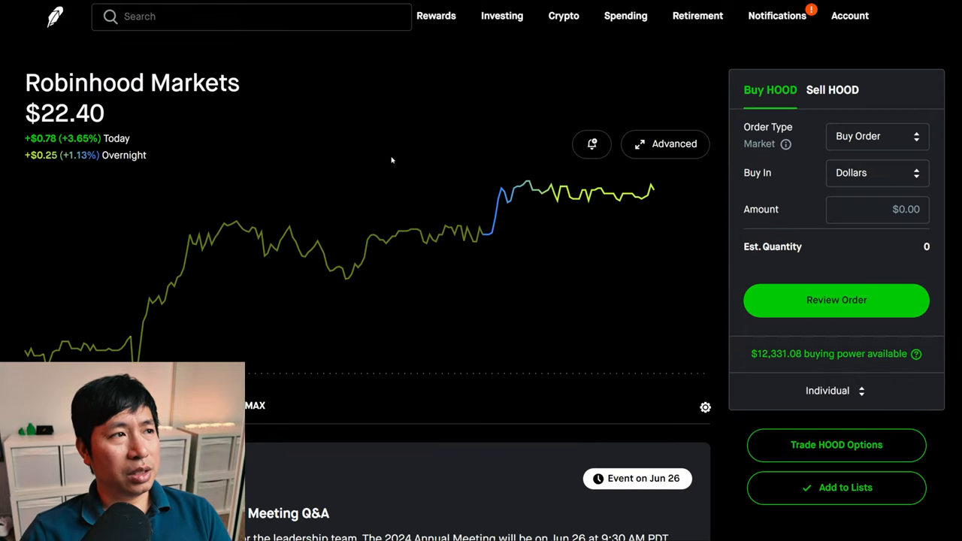
{"action": "scroll", "scroll_direction": "down", "scroll_amount": 3}
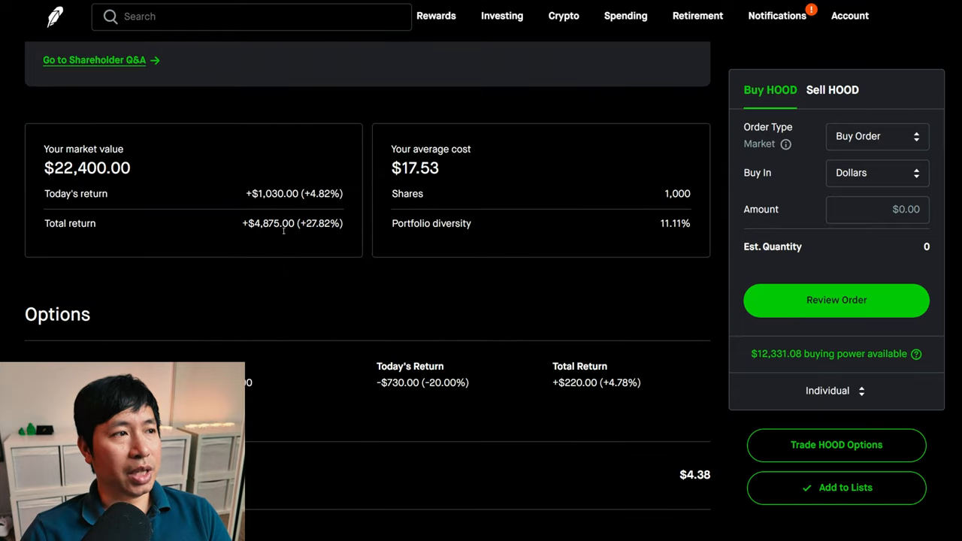
{"action": "mouse_move", "coordinate": [245, 242]}
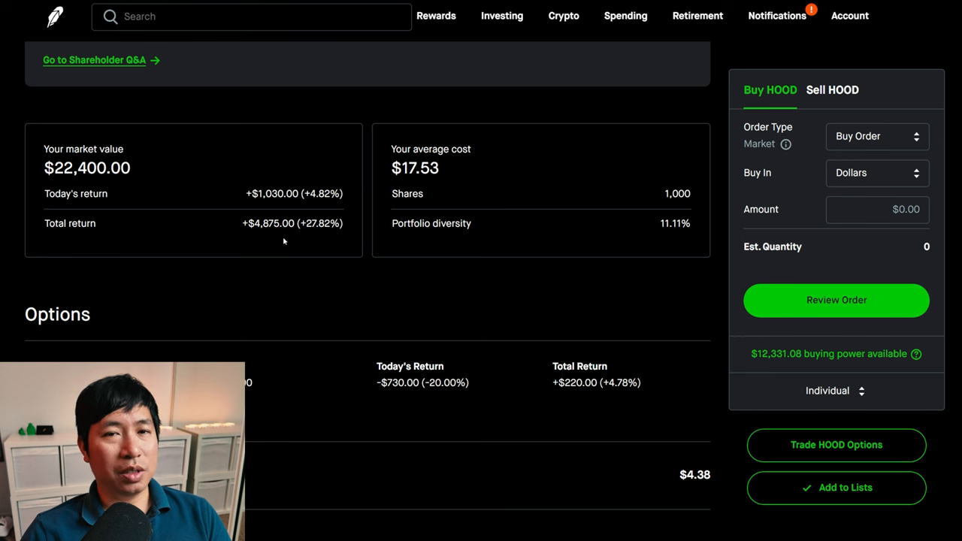
{"action": "scroll", "scroll_direction": "down", "scroll_amount": 3}
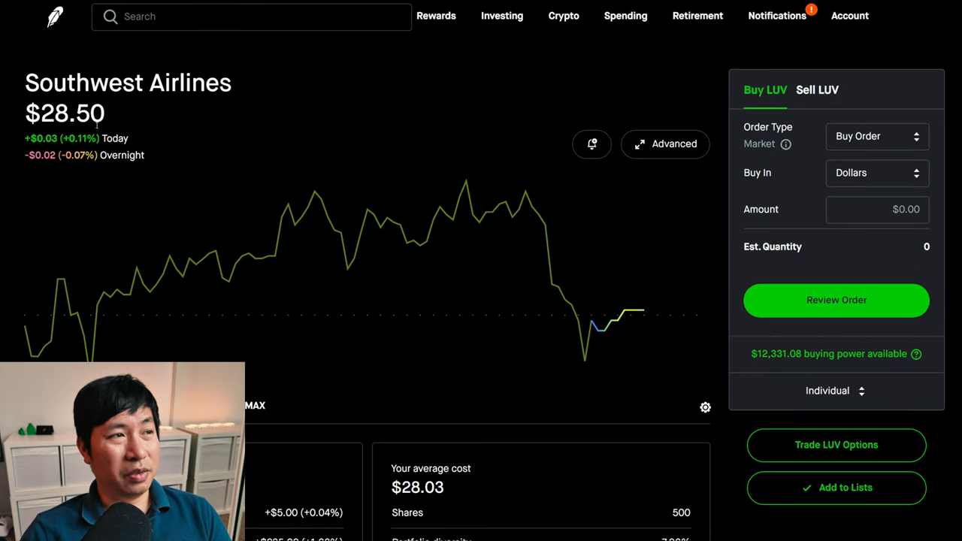
Scroll the LUV page to the 500-share position worth $14,250 and its options strategy
{"action": "scroll", "scroll_direction": "down", "scroll_amount": 3}
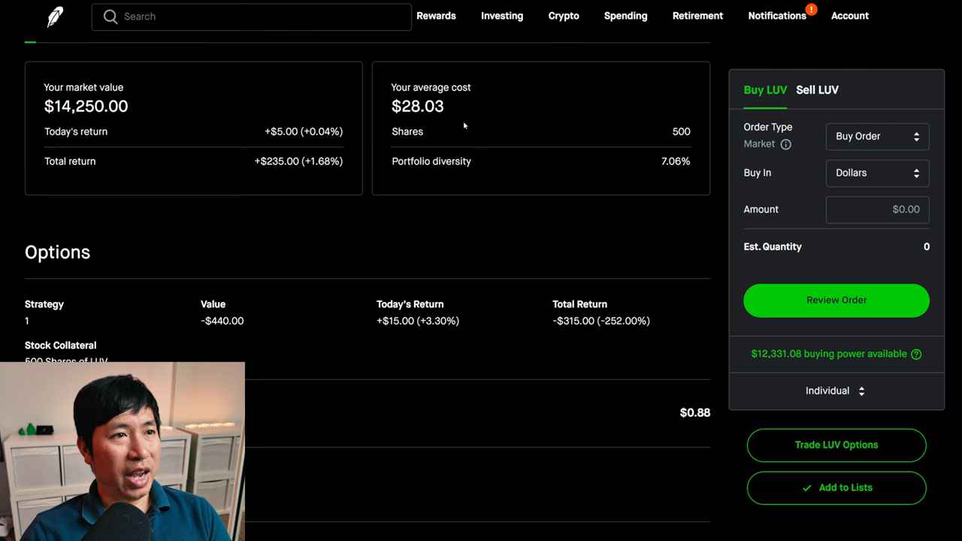
{"action": "mouse_move", "coordinate": [449, 122]}
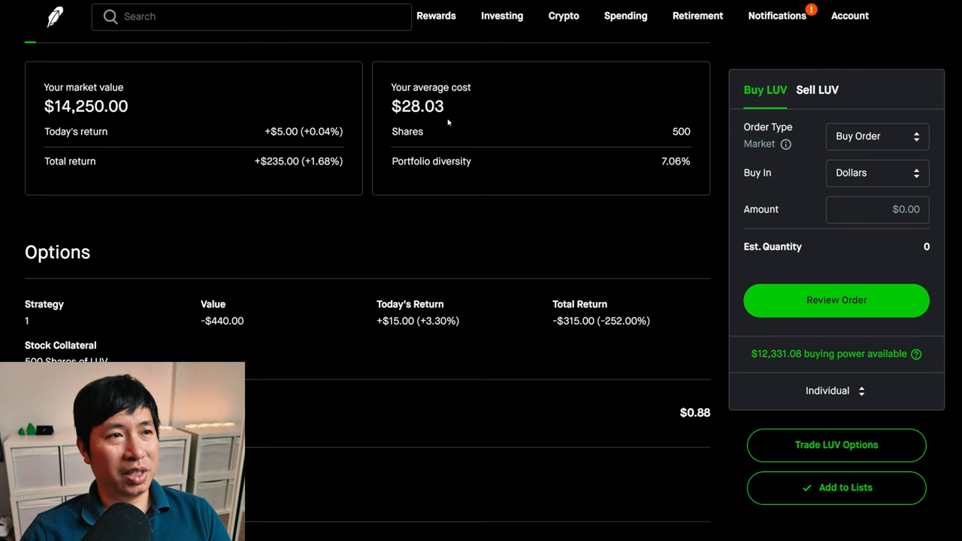
{"action": "mouse_move", "coordinate": [286, 174]}
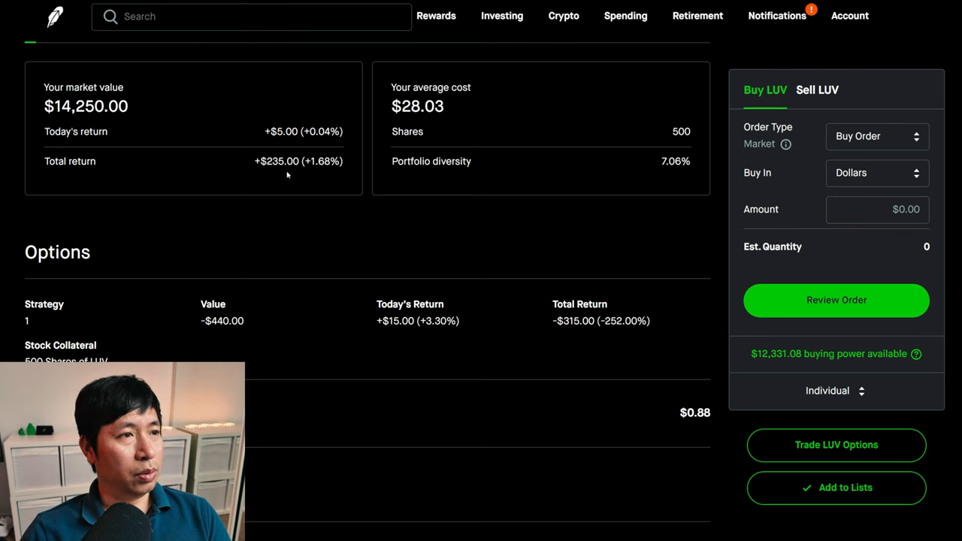
{"action": "mouse_move", "coordinate": [76, 67]}
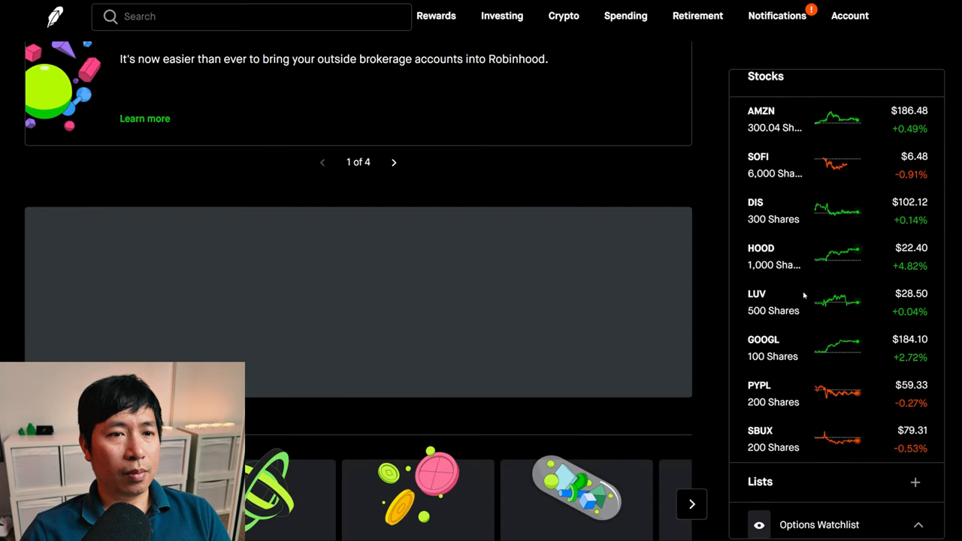
Open GOOGL and scroll to its 100 shares worth $18,410 and one options strategy
{"action": "left_click", "coordinate": [763, 339]}
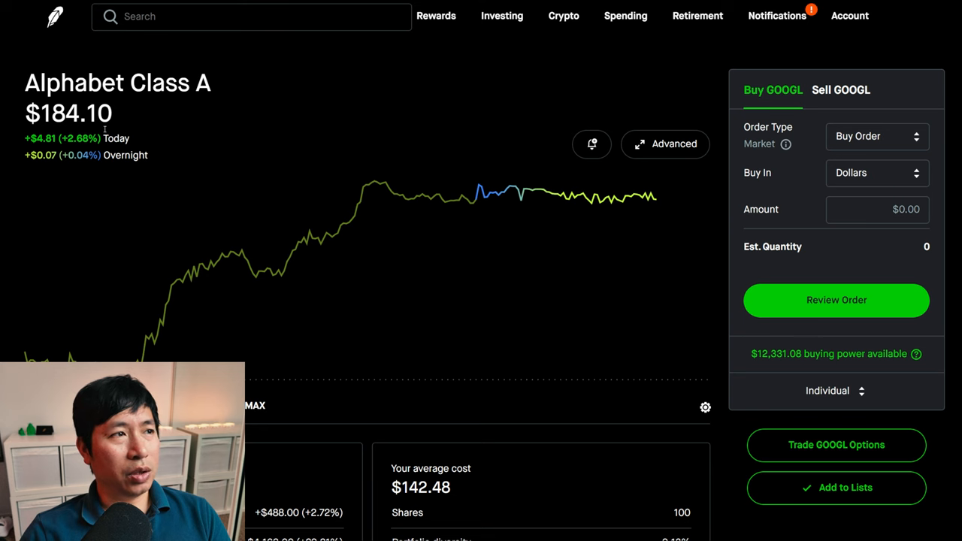
{"action": "scroll", "scroll_direction": "down", "scroll_amount": 3}
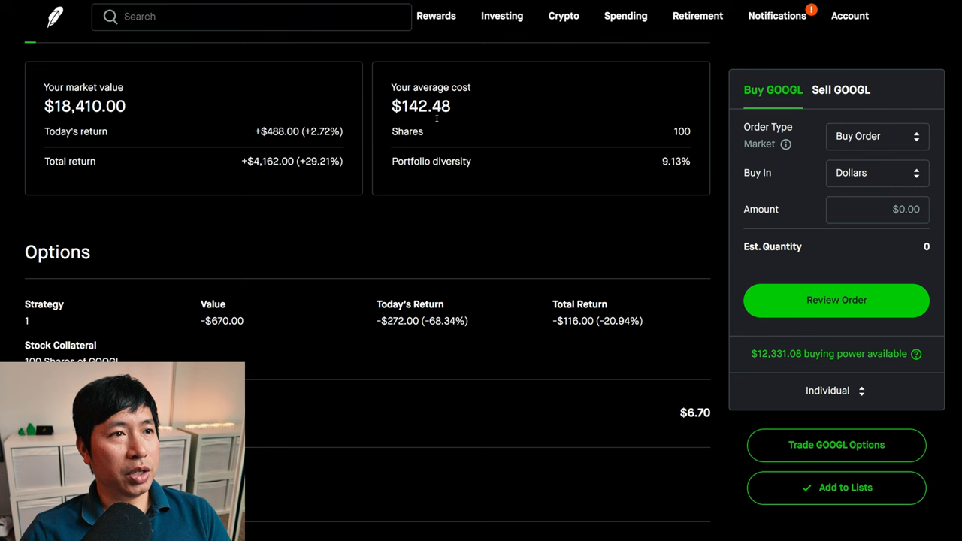
{"action": "mouse_move", "coordinate": [145, 168]}
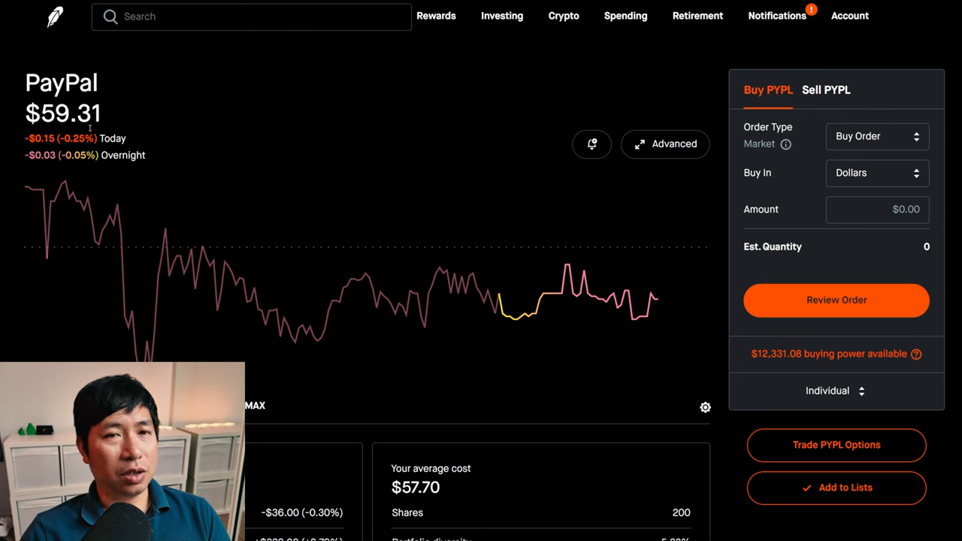
Scroll the PYPL page to the 200-share position worth $11,862, options and margin requirements
{"action": "scroll", "scroll_direction": "down", "scroll_amount": 3}
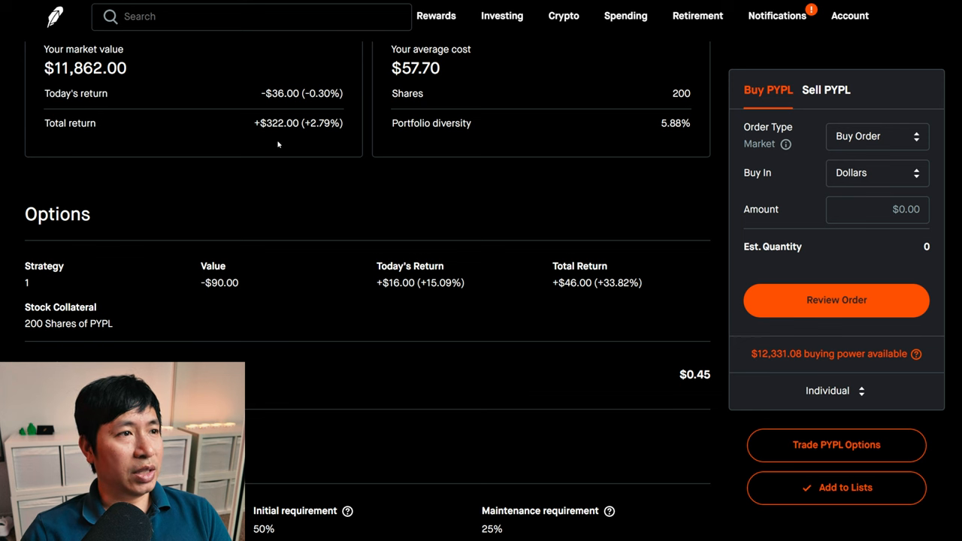
{"action": "mouse_move", "coordinate": [284, 137]}
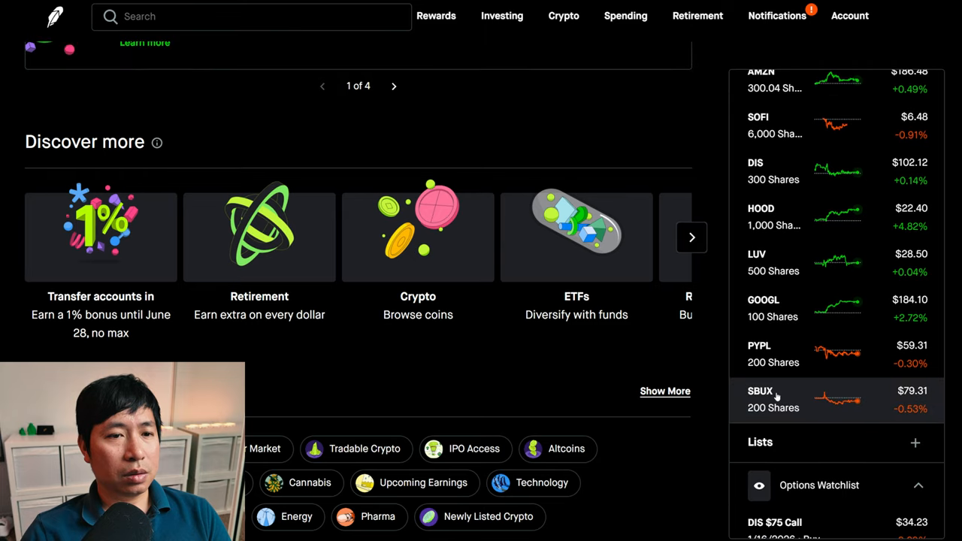
Open SBUX, view its 200 shares worth $15,860 and covered call, then expand the $12,331.08 buying power breakdown
{"action": "left_click", "coordinate": [774, 399]}
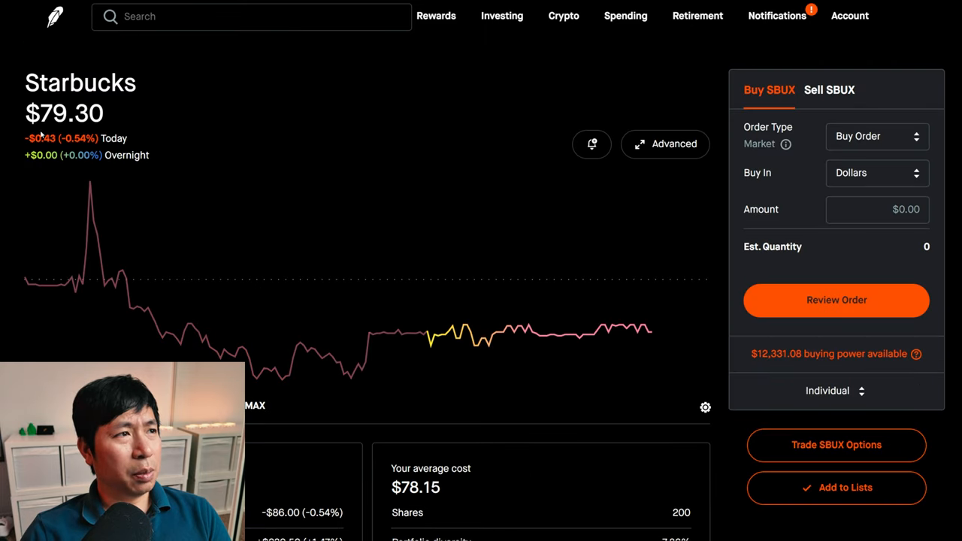
{"action": "mouse_move", "coordinate": [477, 188]}
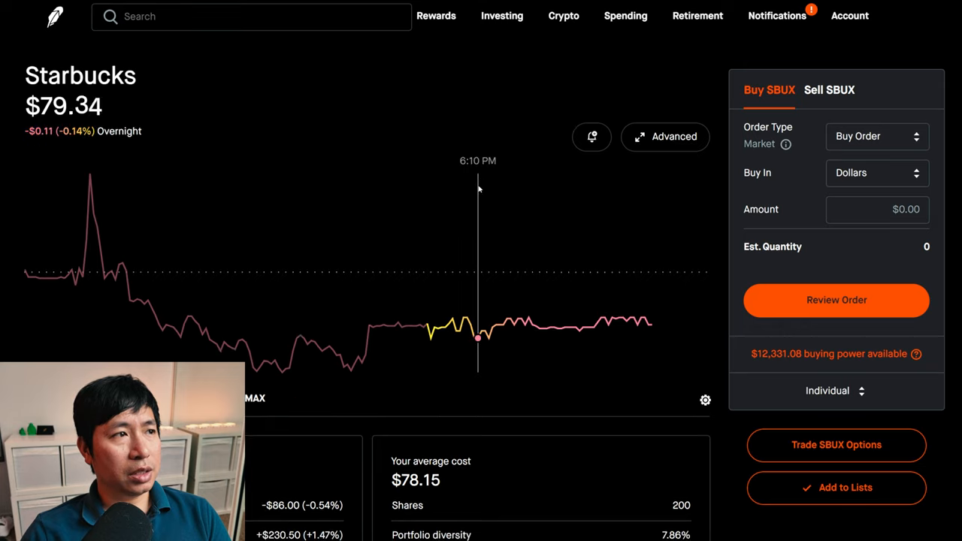
{"action": "scroll", "scroll_direction": "down", "scroll_amount": 3}
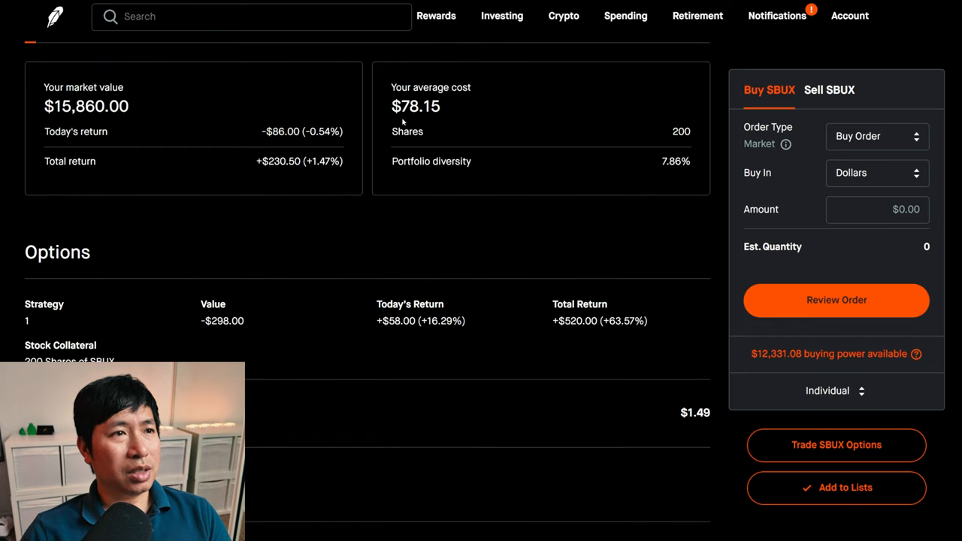
{"action": "mouse_move", "coordinate": [282, 179]}
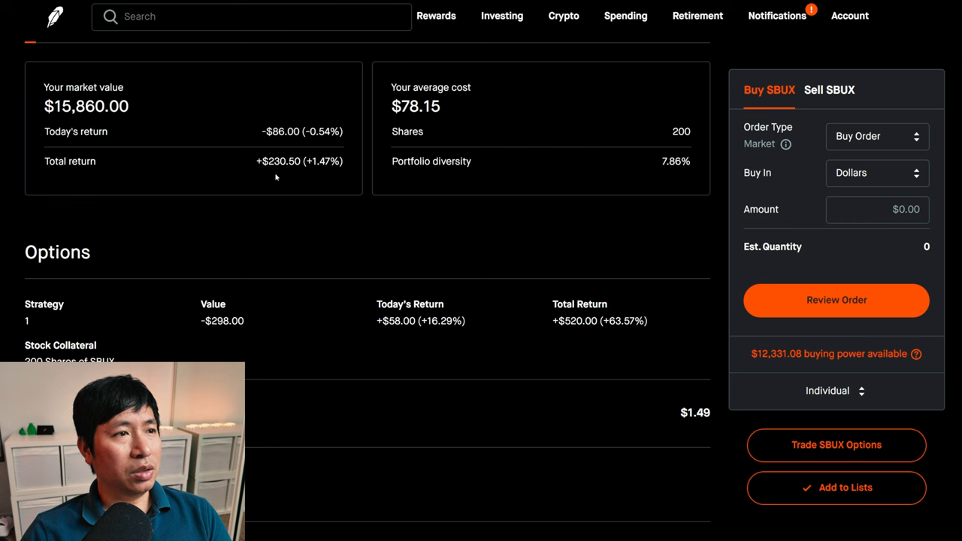
{"action": "mouse_move", "coordinate": [6, 62]}
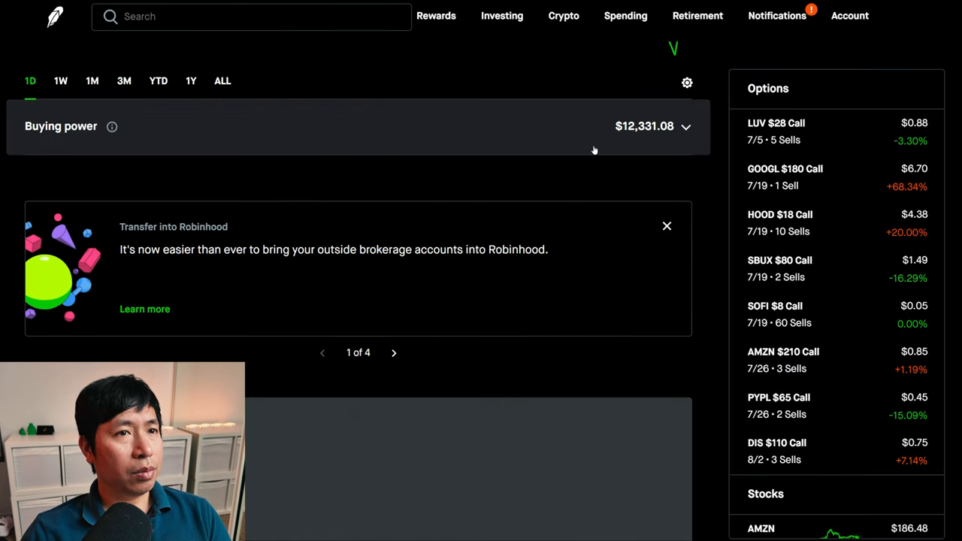
{"action": "left_click", "coordinate": [685, 126]}
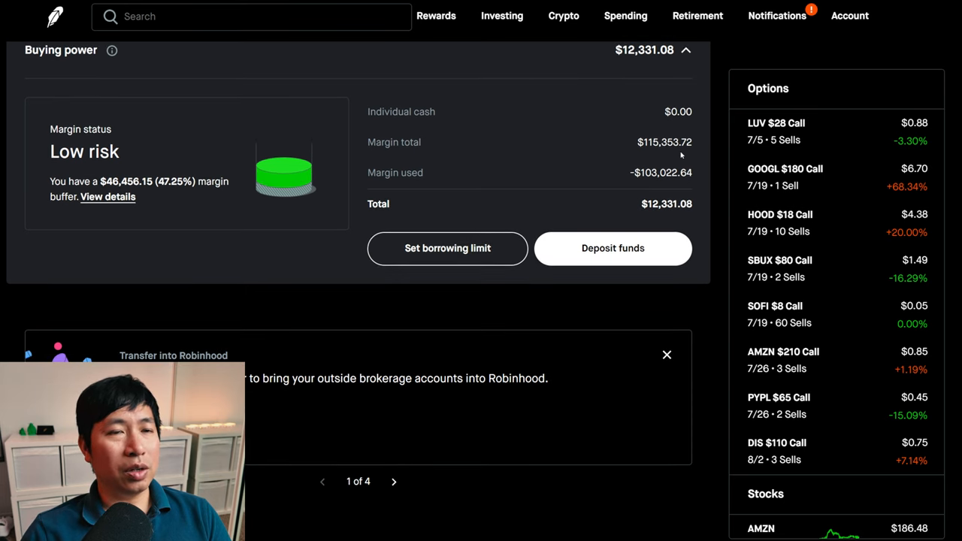
{"action": "mouse_move", "coordinate": [612, 182]}
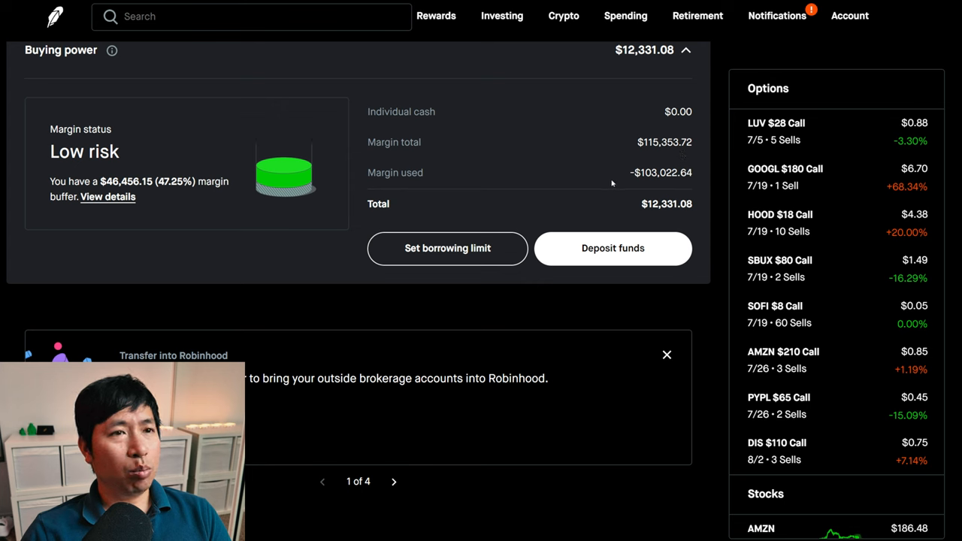
{"action": "mouse_move", "coordinate": [675, 186]}
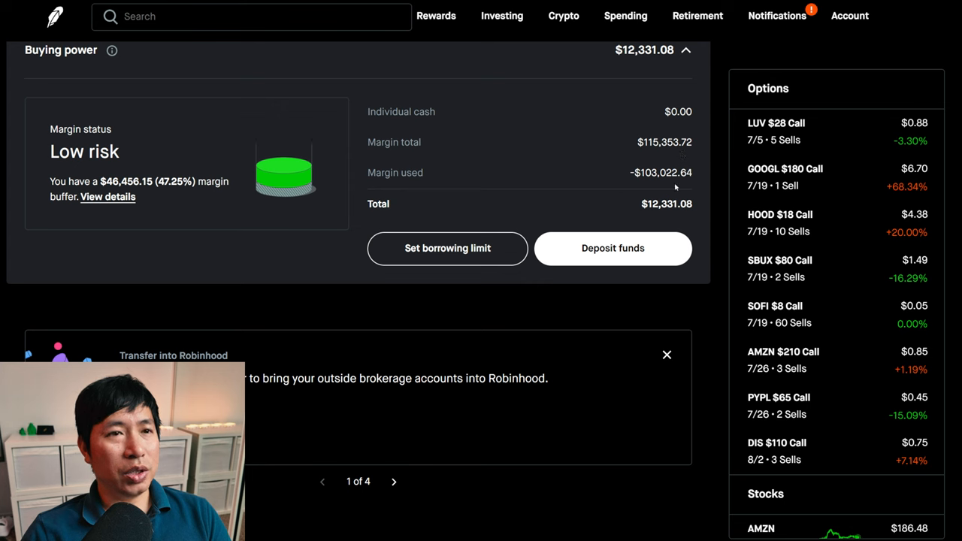
{"action": "mouse_move", "coordinate": [517, 205]}
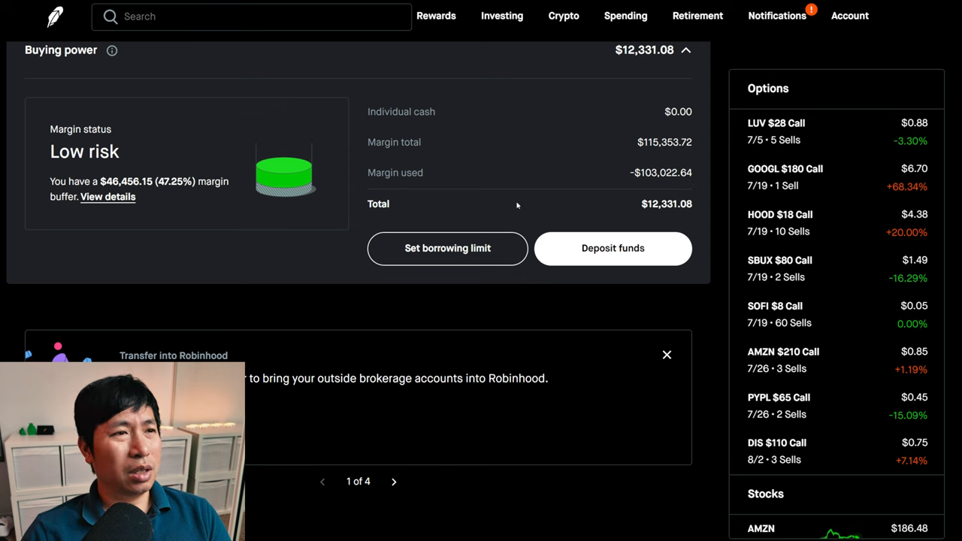
{"action": "mouse_move", "coordinate": [668, 215]}
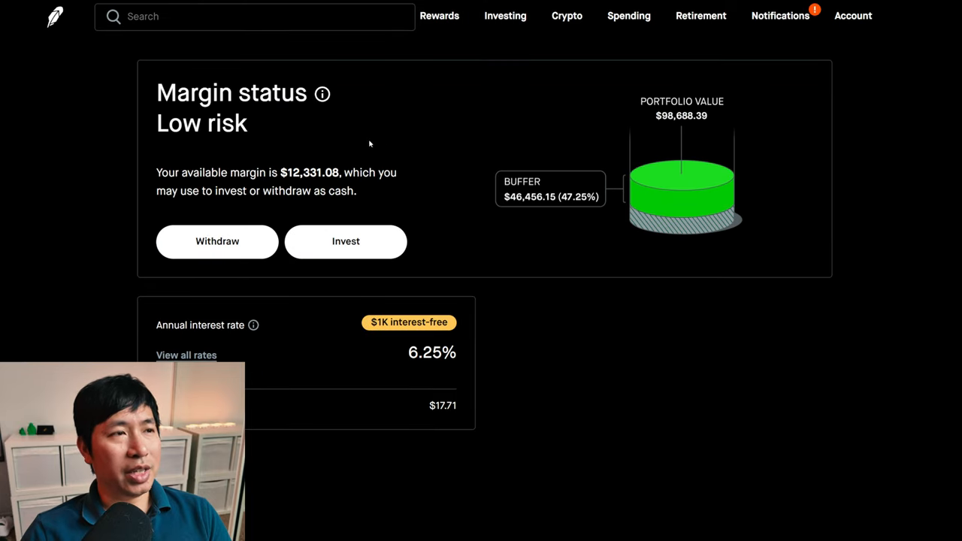
{"action": "mouse_move", "coordinate": [541, 212]}
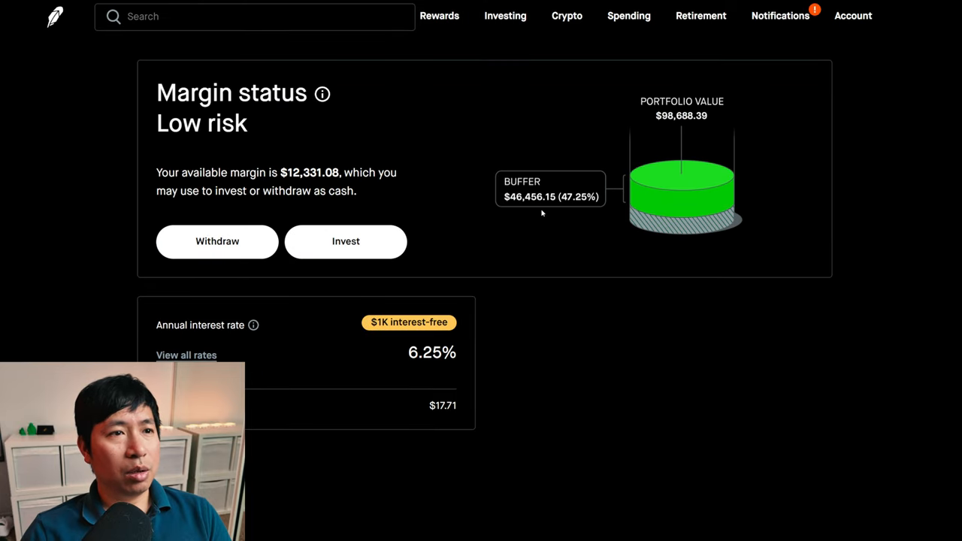
{"action": "mouse_move", "coordinate": [532, 210]}
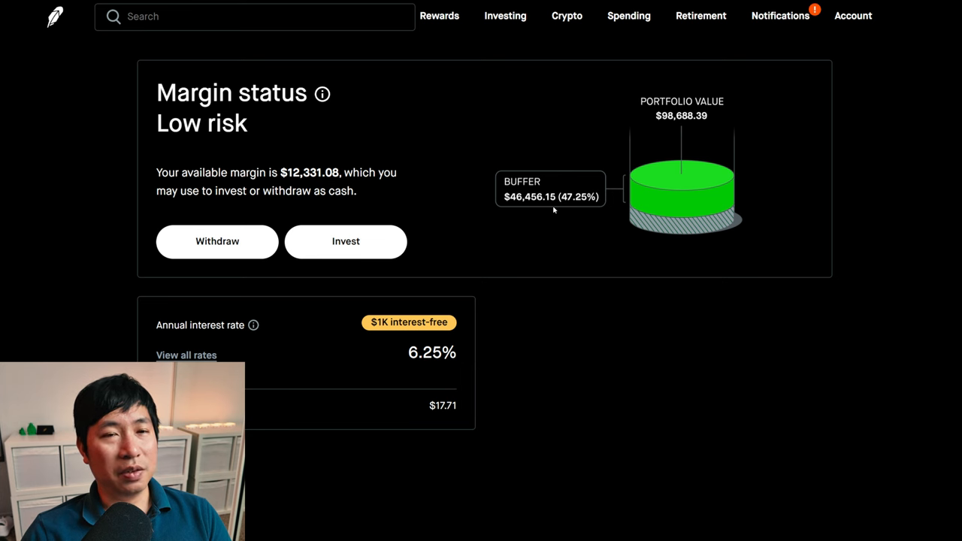
{"action": "mouse_move", "coordinate": [556, 219]}
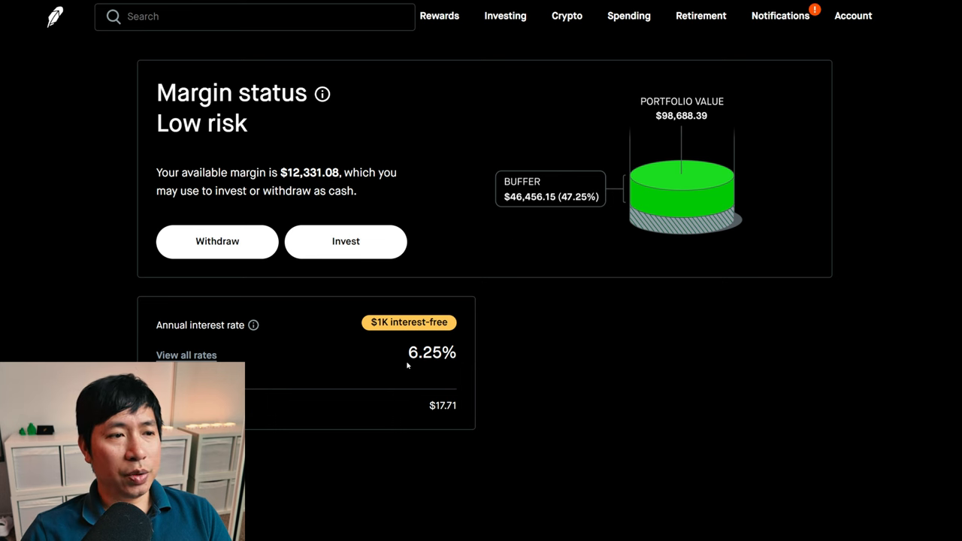
{"action": "mouse_move", "coordinate": [434, 371]}
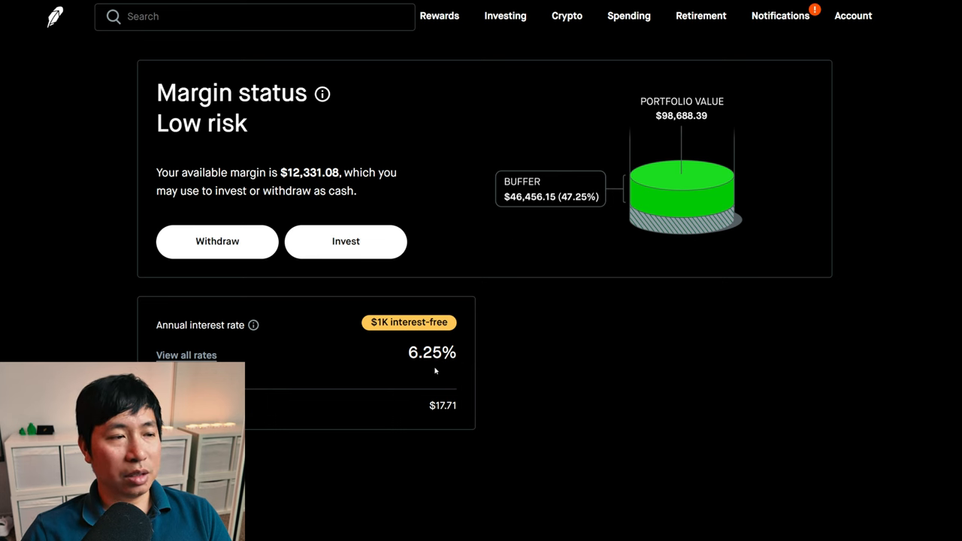
{"action": "mouse_move", "coordinate": [448, 422]}
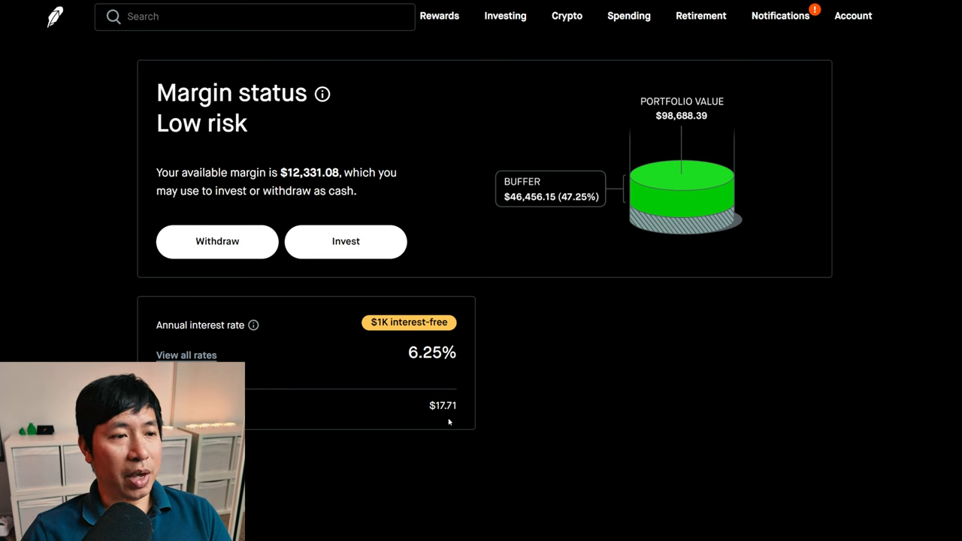
{"action": "mouse_move", "coordinate": [454, 419]}
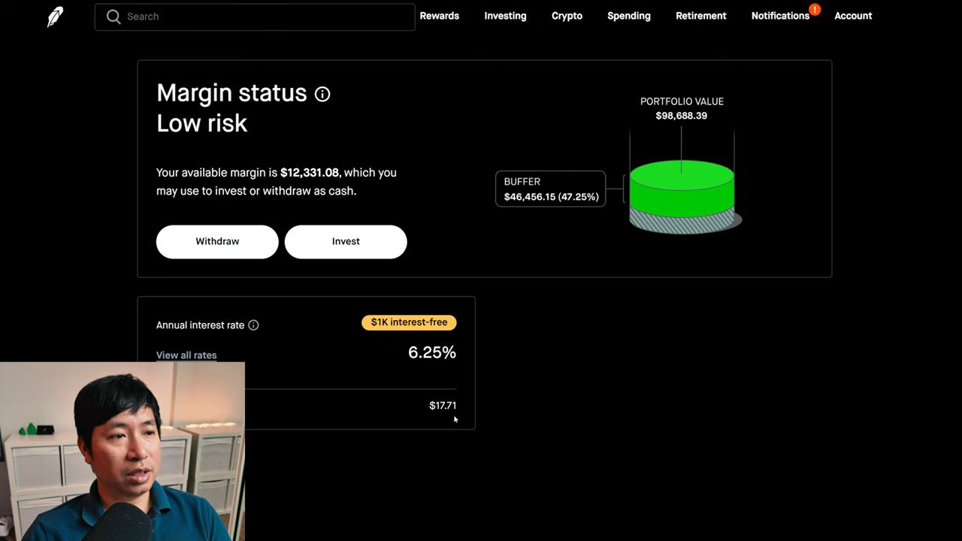
{"action": "mouse_move", "coordinate": [371, 308]}
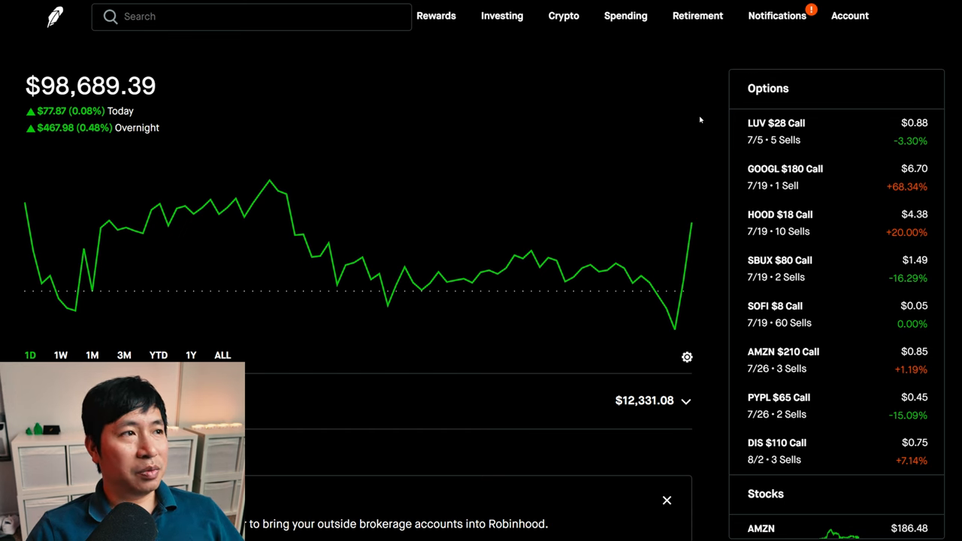
{"action": "mouse_move", "coordinate": [709, 115]}
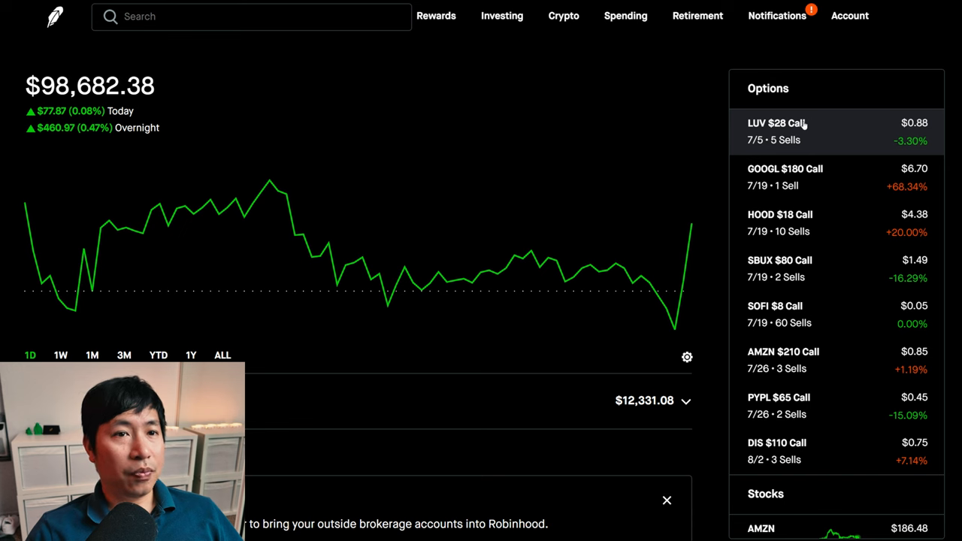
{"action": "mouse_move", "coordinate": [800, 197]}
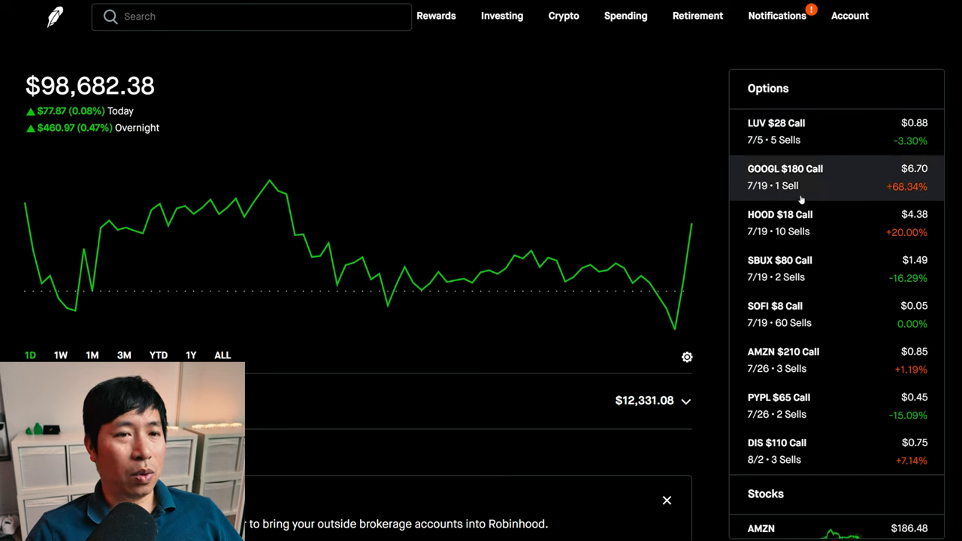
{"action": "mouse_move", "coordinate": [789, 360]}
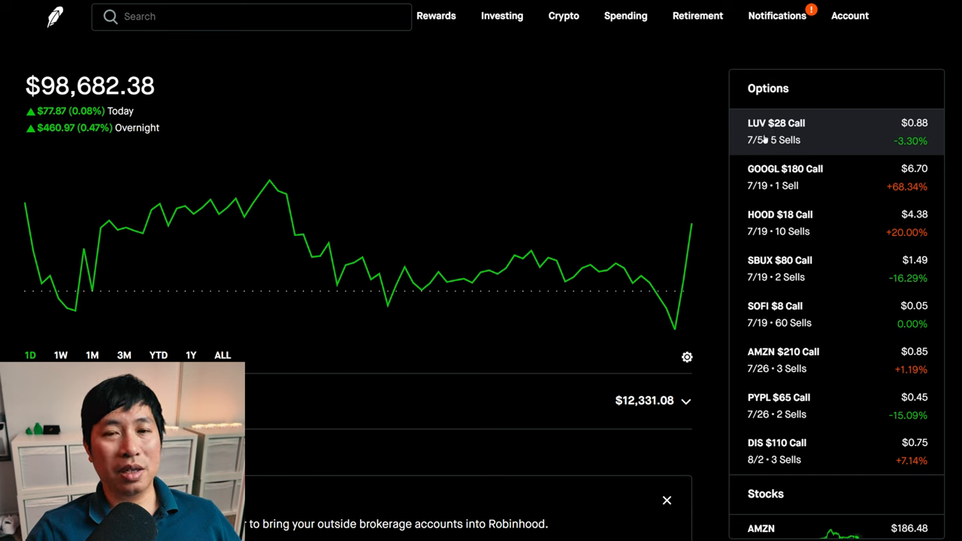
{"action": "mouse_move", "coordinate": [758, 150]}
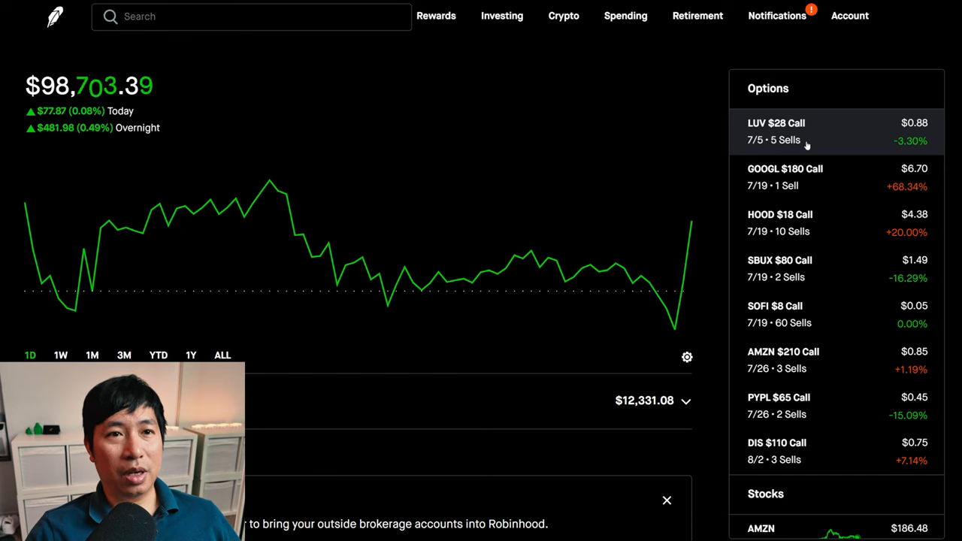
{"action": "mouse_move", "coordinate": [780, 269]}
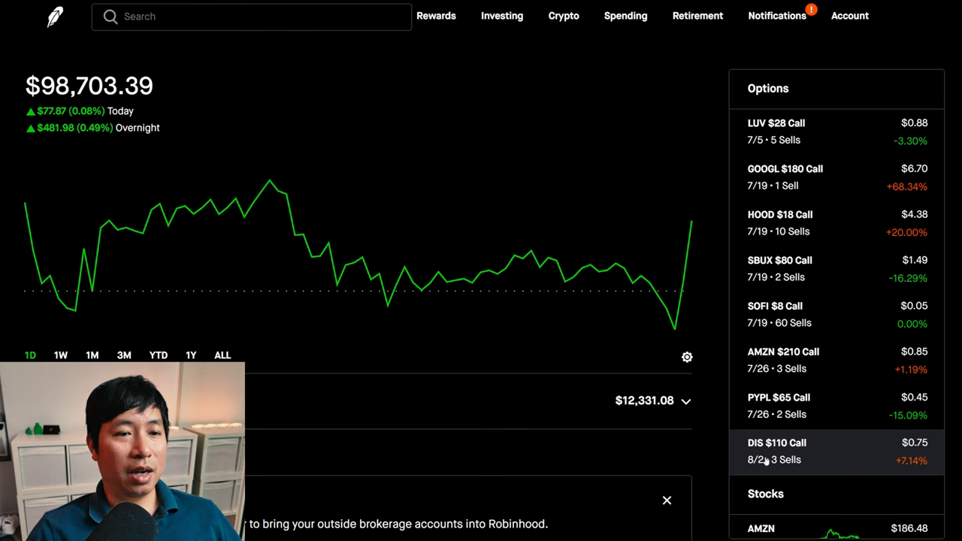
{"action": "mouse_move", "coordinate": [761, 464]}
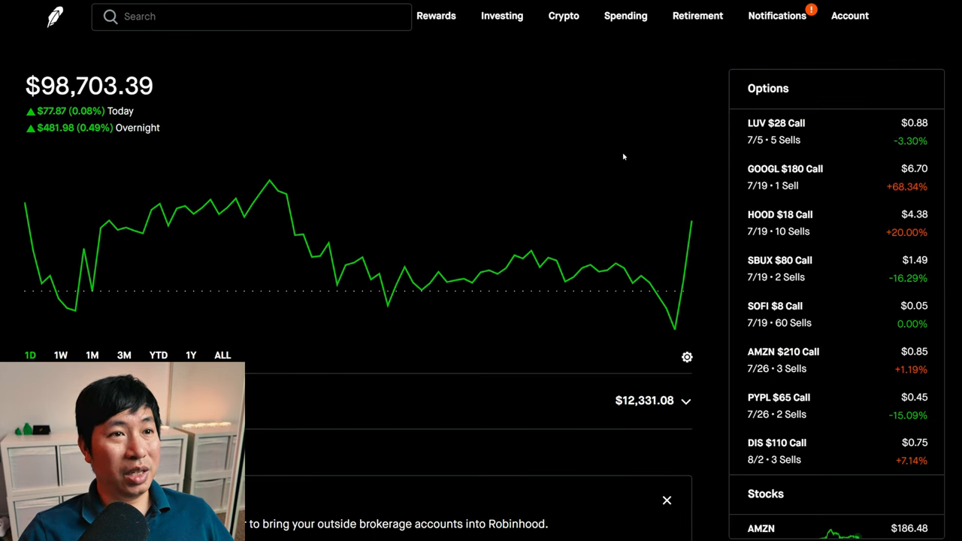
{"action": "mouse_move", "coordinate": [871, 110]}
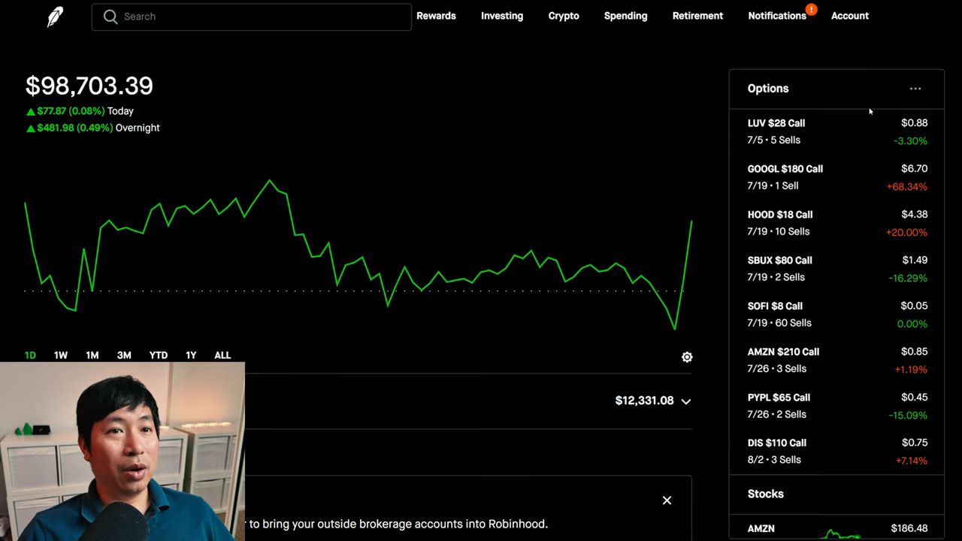
Open the LUV $28 Call holding and scroll to its 50%/25% margin requirements and pending $90 dividend
{"action": "left_click", "coordinate": [776, 131]}
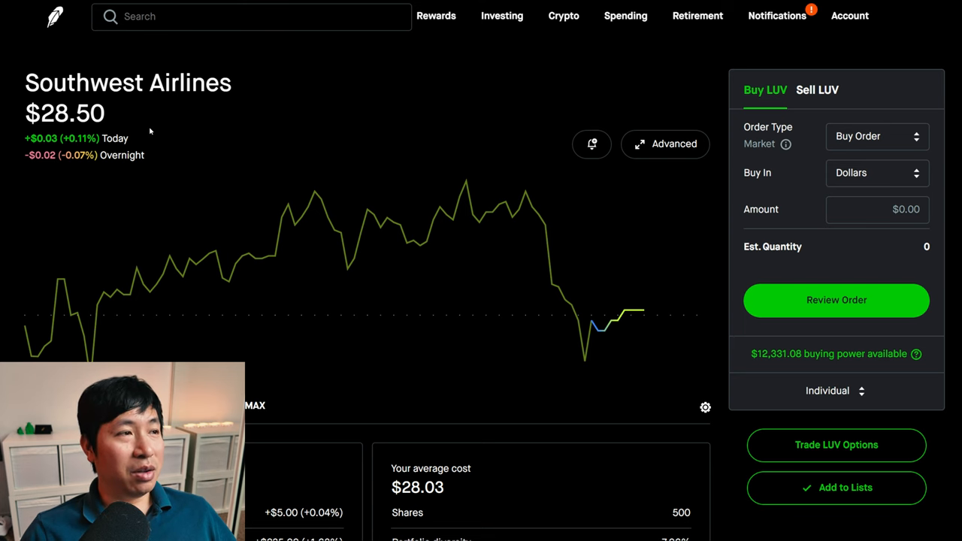
{"action": "mouse_move", "coordinate": [338, 118]}
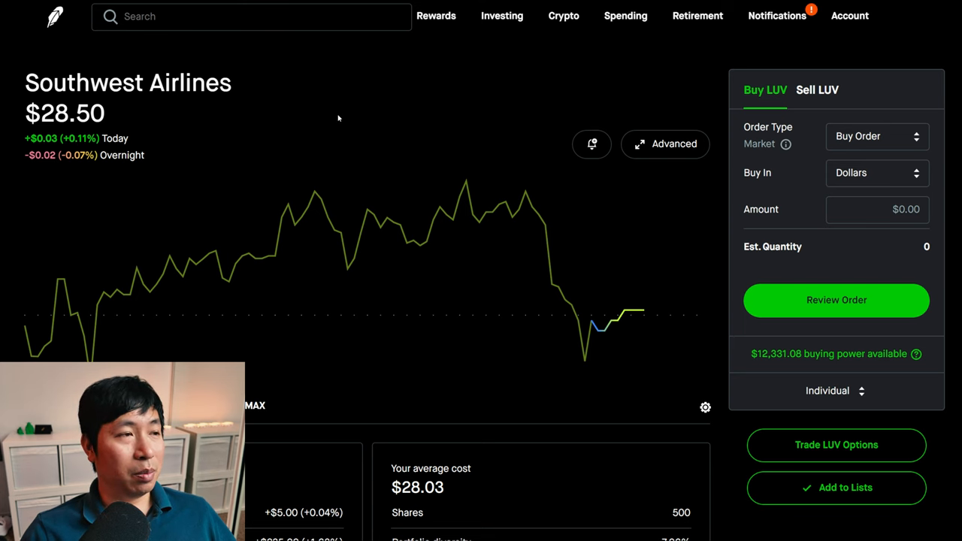
{"action": "scroll", "scroll_direction": "down", "scroll_amount": 3}
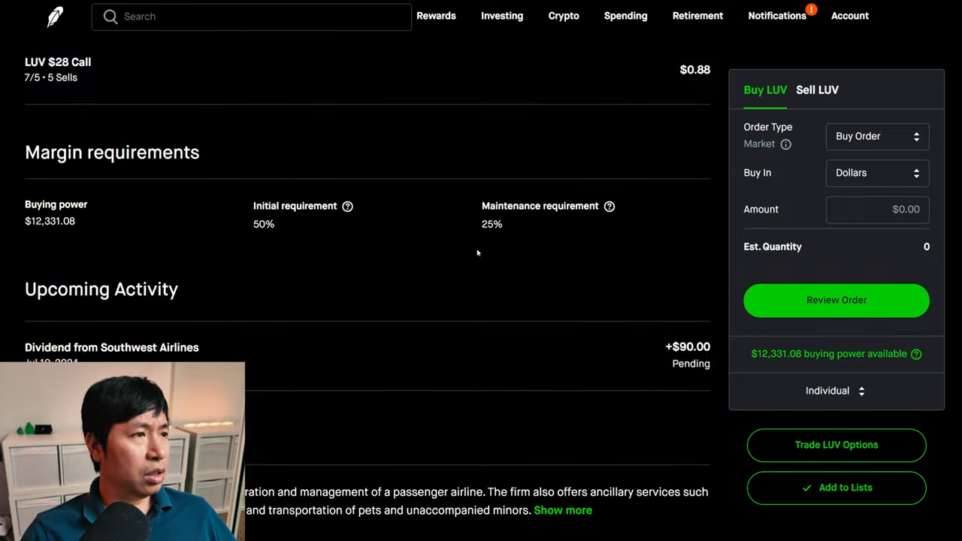